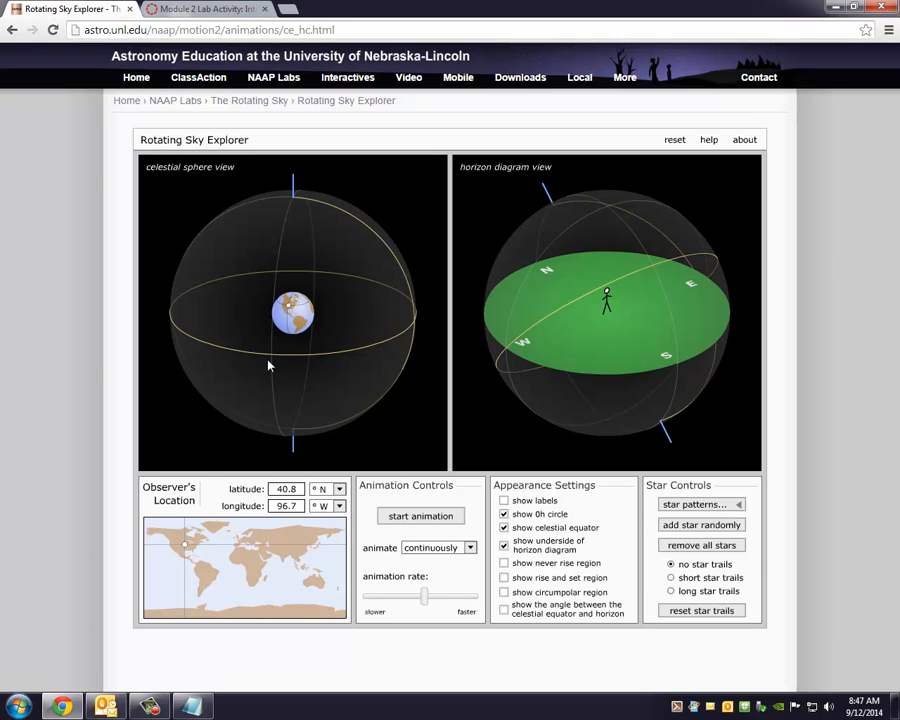
mouse_move(552, 418)
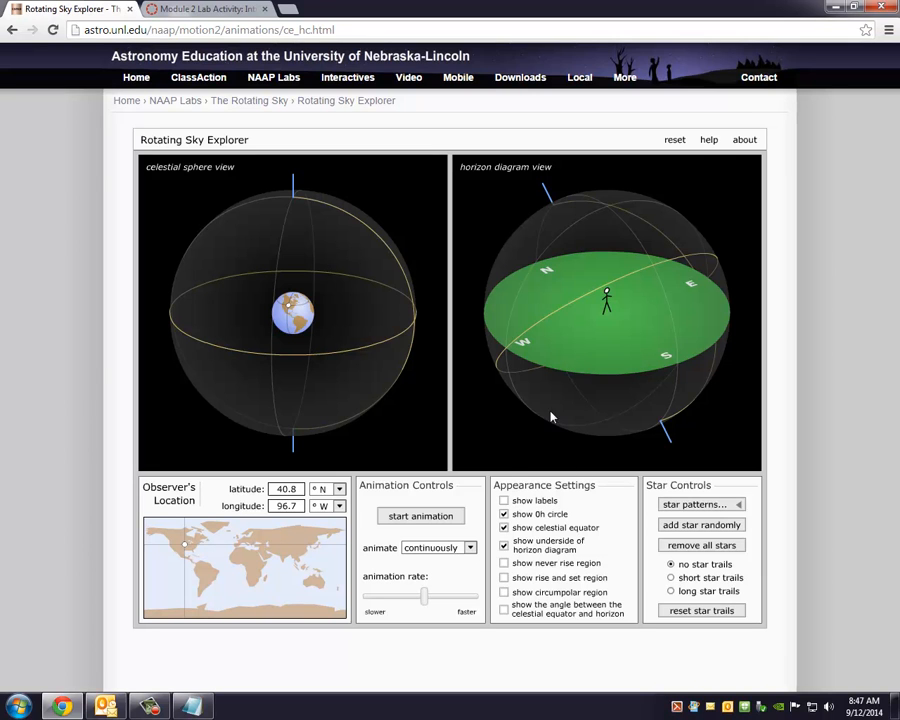
mouse_move(700, 318)
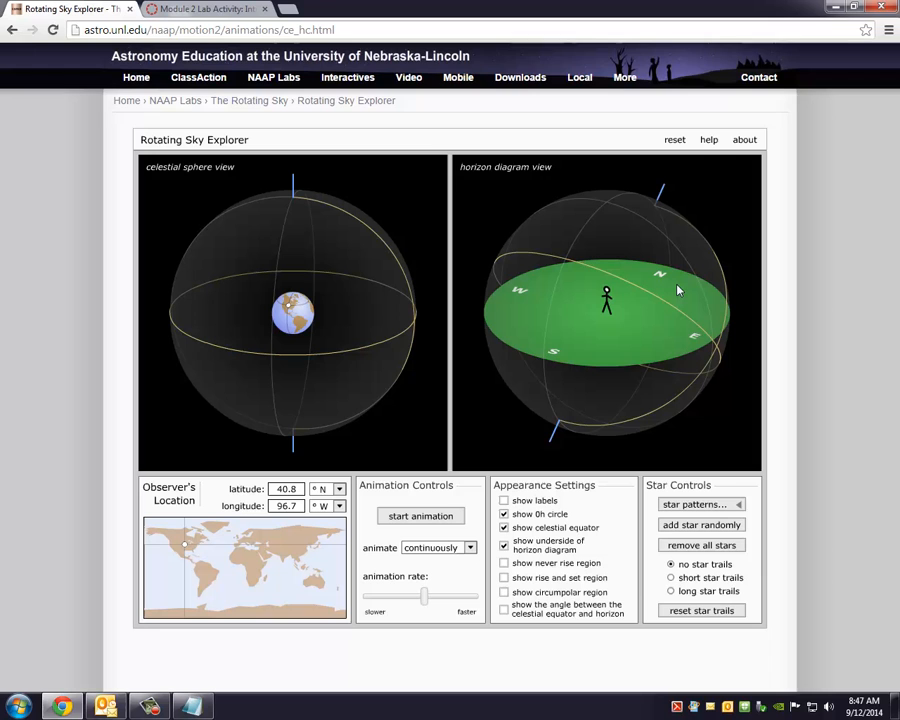
mouse_move(628, 340)
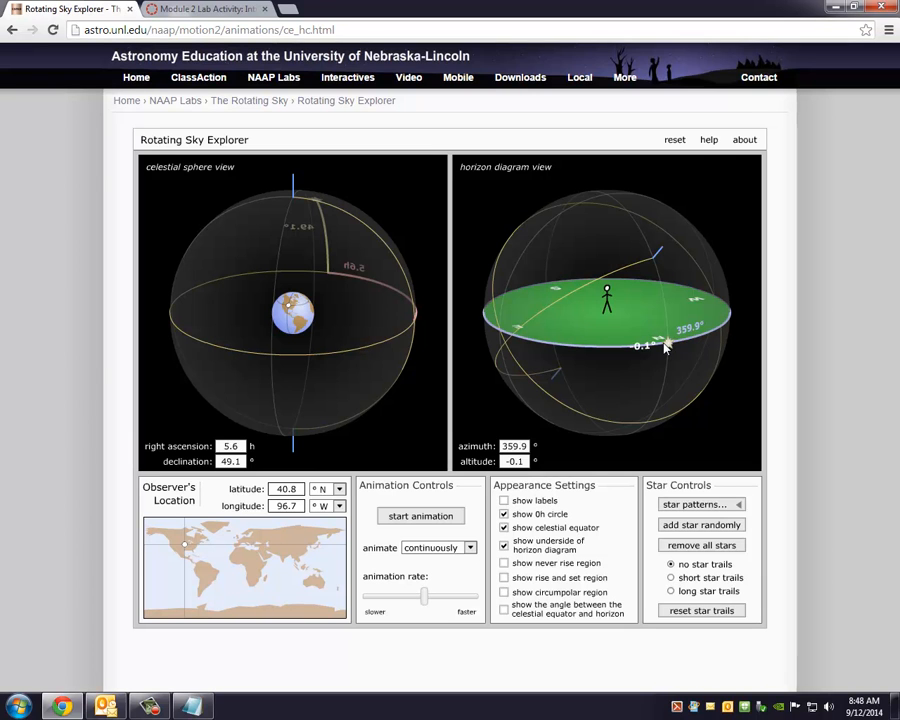
mouse_move(458, 244)
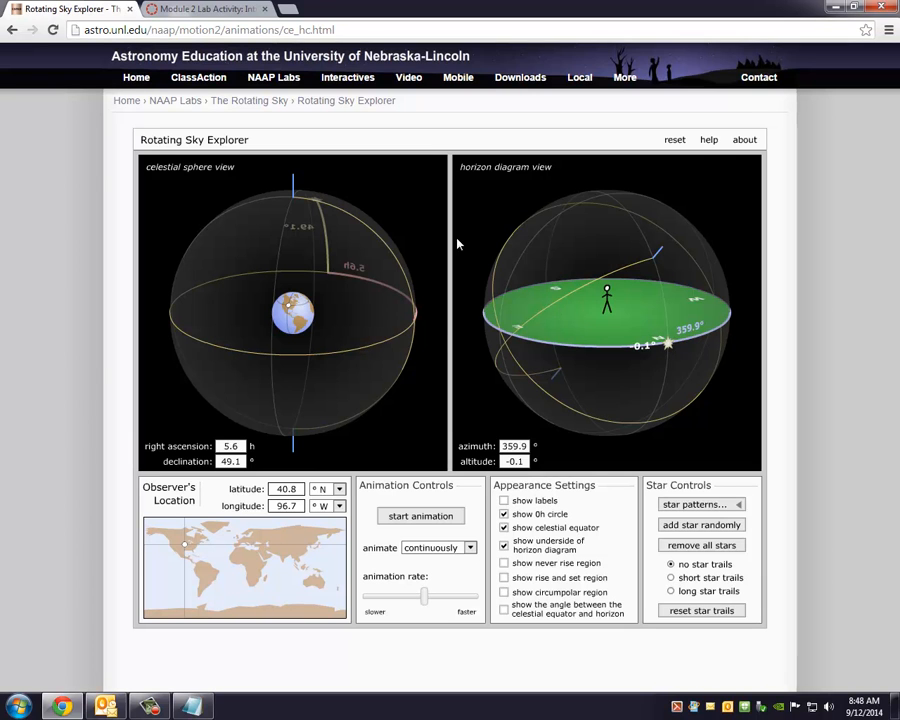
mouse_move(458, 400)
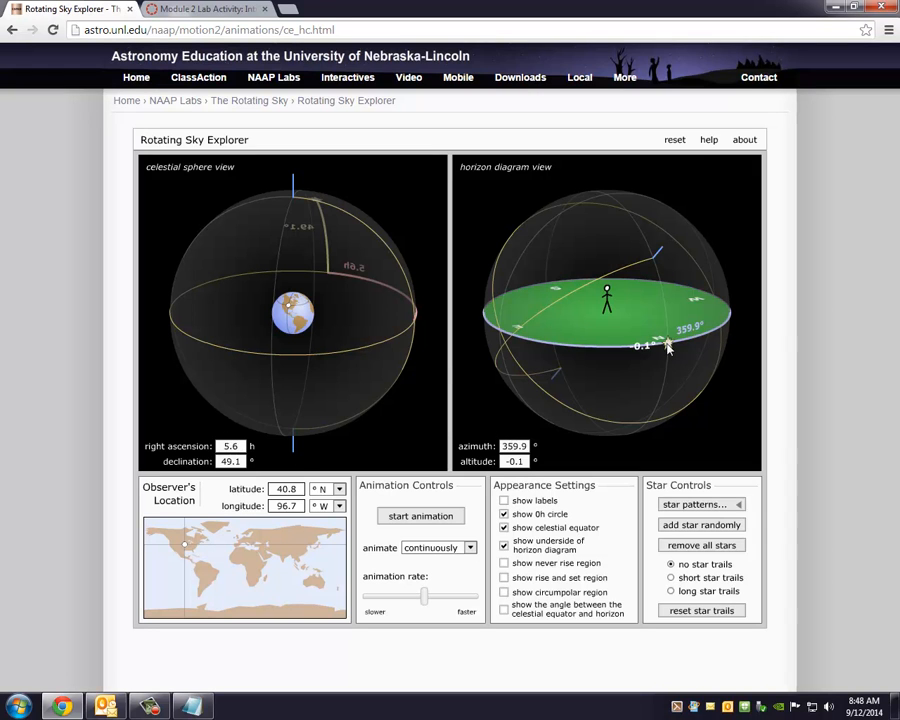
mouse_move(628, 414)
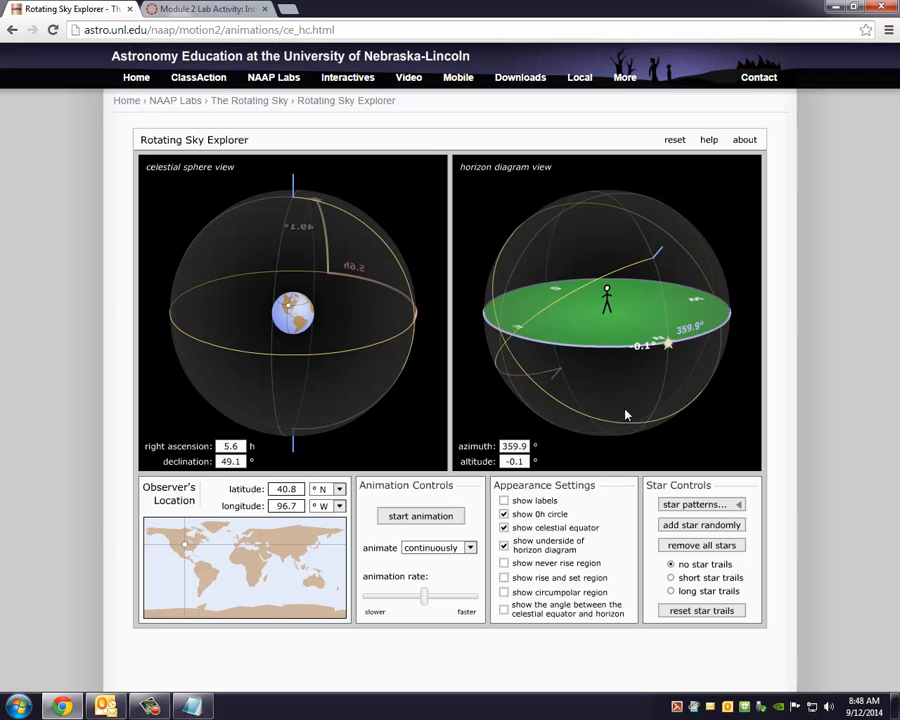
- Rotate the horizon diagram toward an edge-on view of the horizon plane and star
click(230, 460)
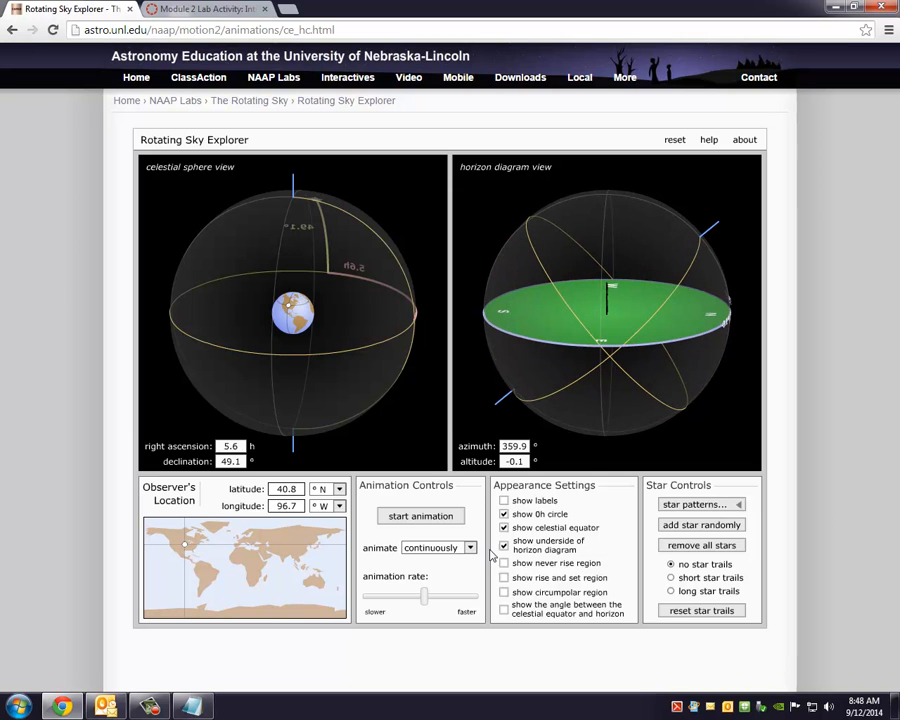
- Turn on diagram labels and orbit the horizon diagram to a side view of the star
click(504, 500)
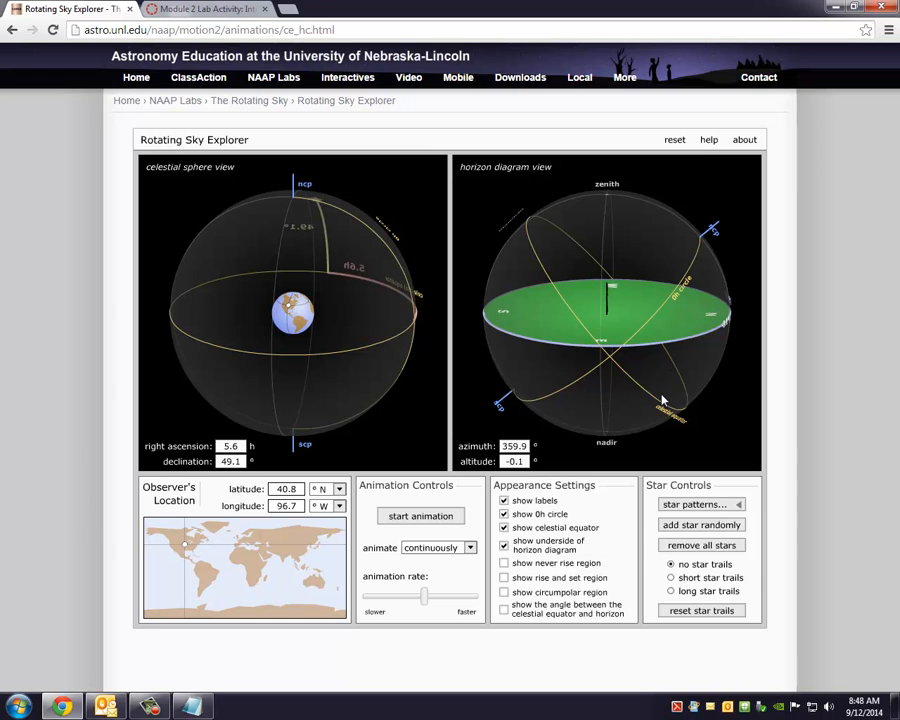
mouse_move(716, 328)
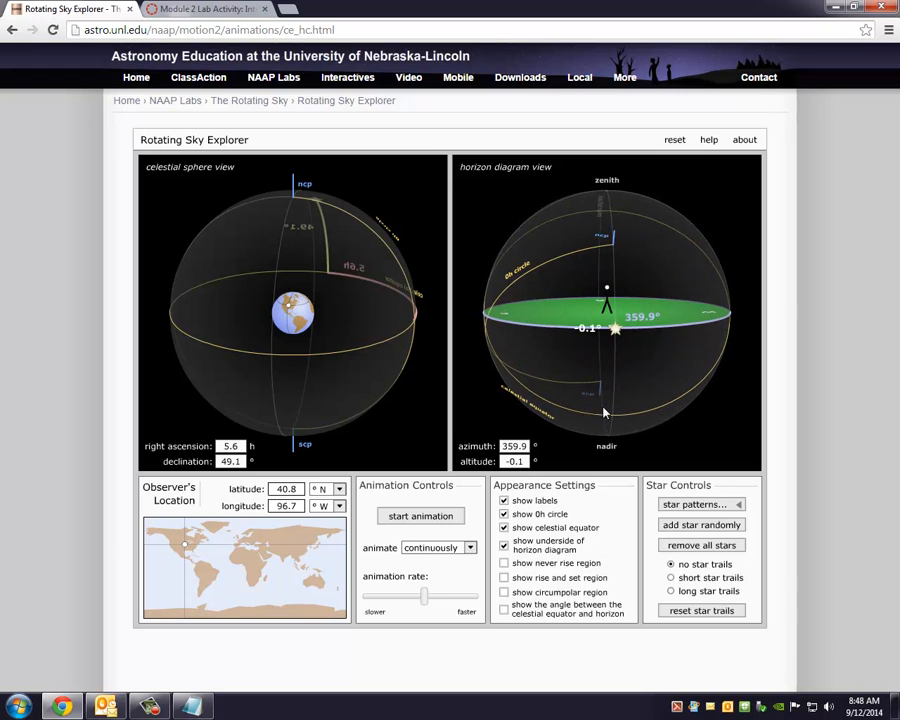
mouse_move(576, 370)
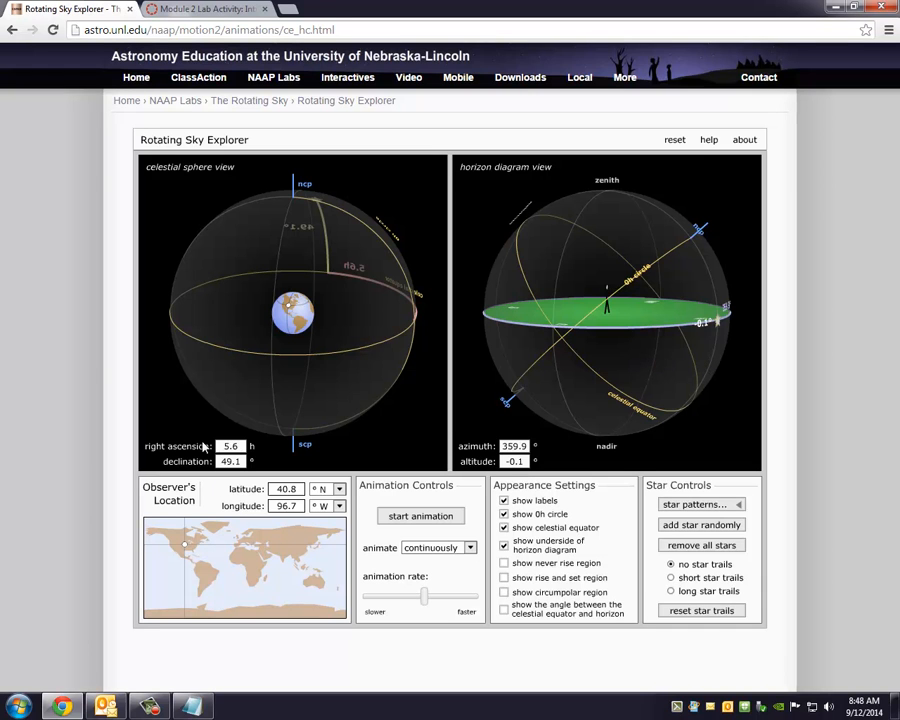
mouse_move(566, 366)
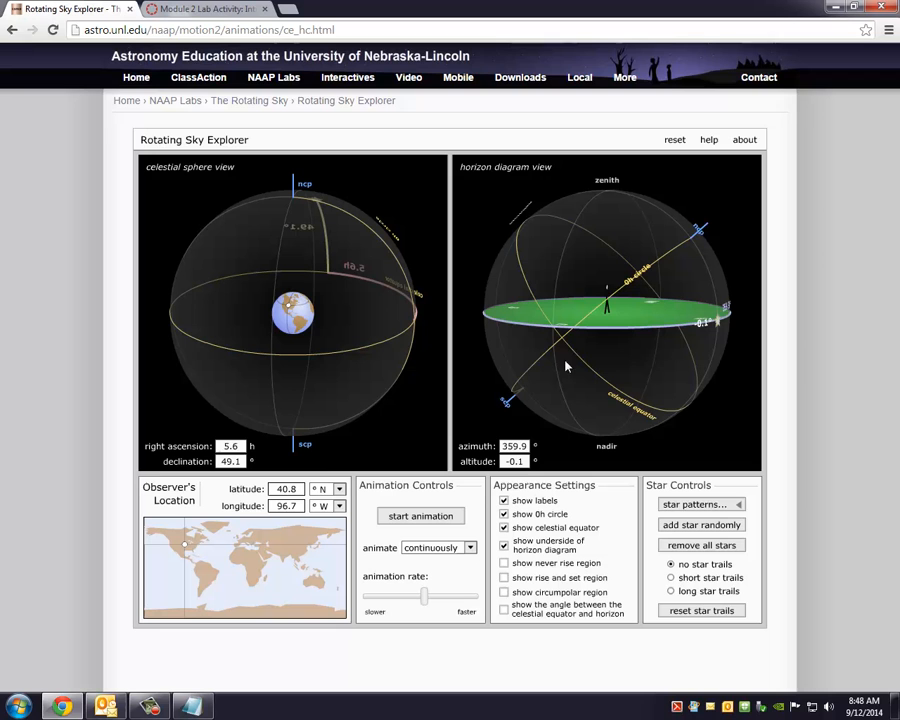
mouse_move(524, 410)
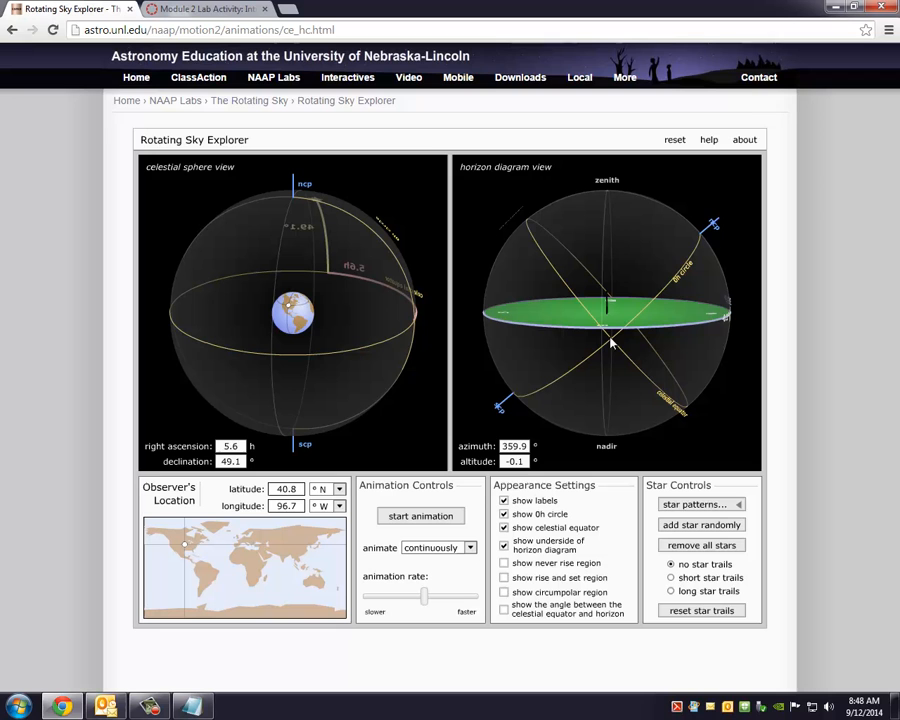
mouse_move(624, 356)
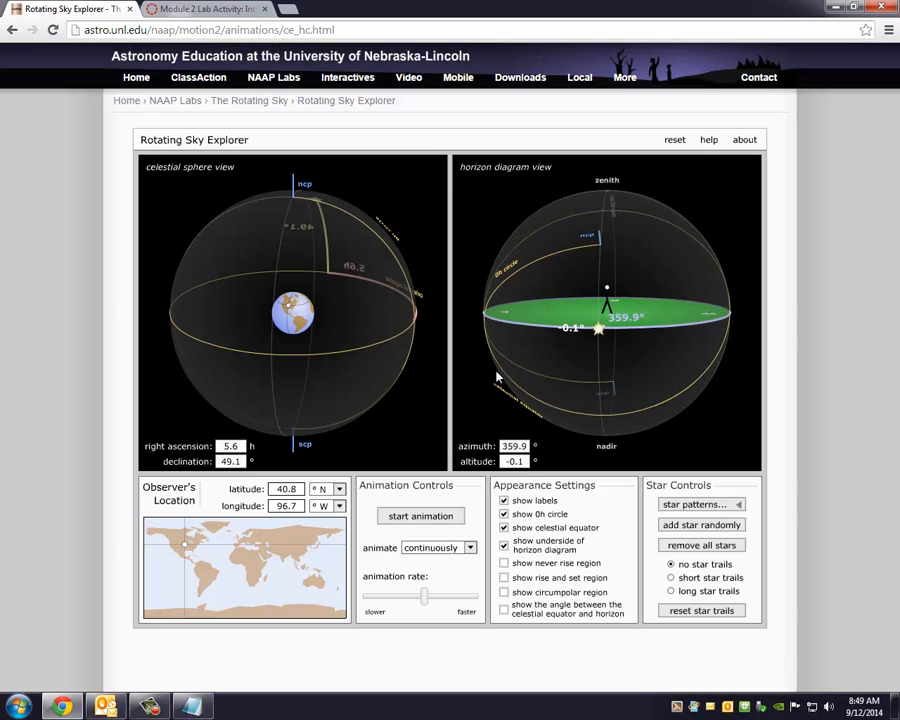
mouse_move(594, 210)
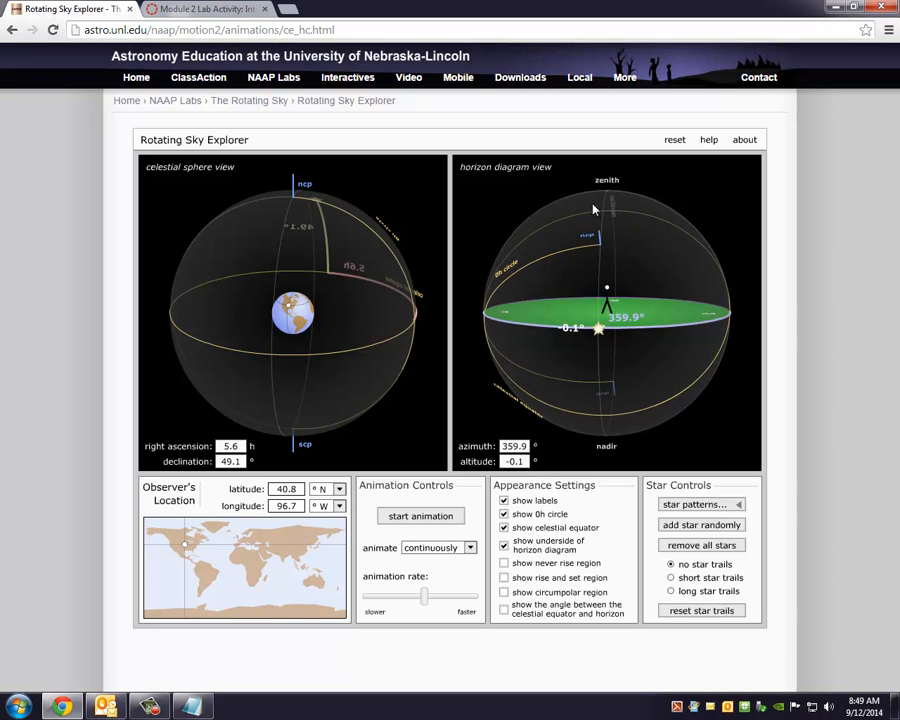
mouse_move(596, 356)
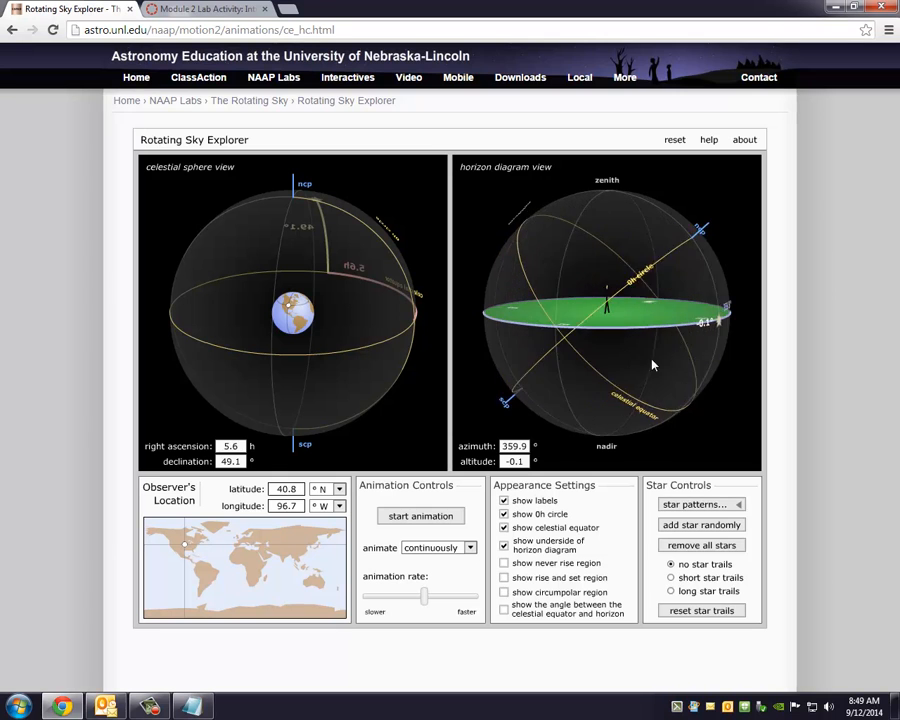
drag(652, 364, 680, 368)
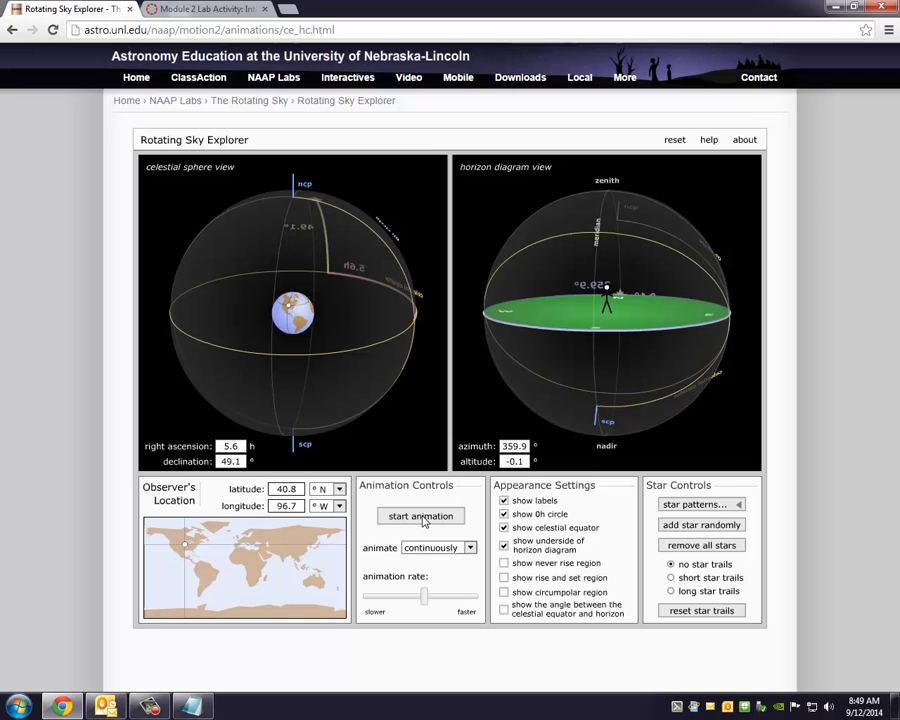
- Animate the sky until the star reaches azimuth 49.7°, altitude 30.9°, then look down from above
click(420, 516)
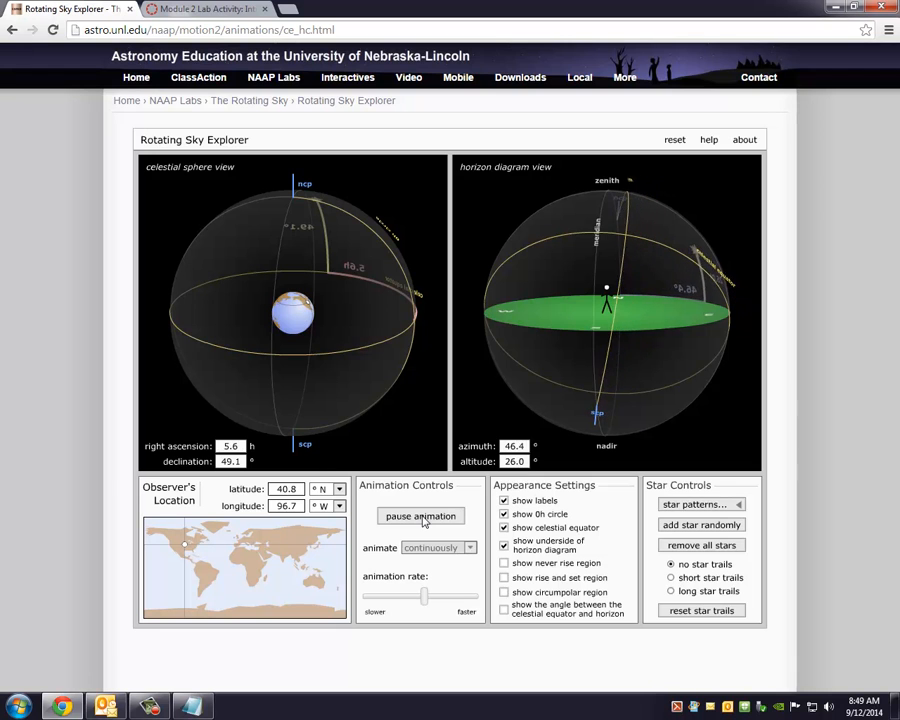
click(420, 516)
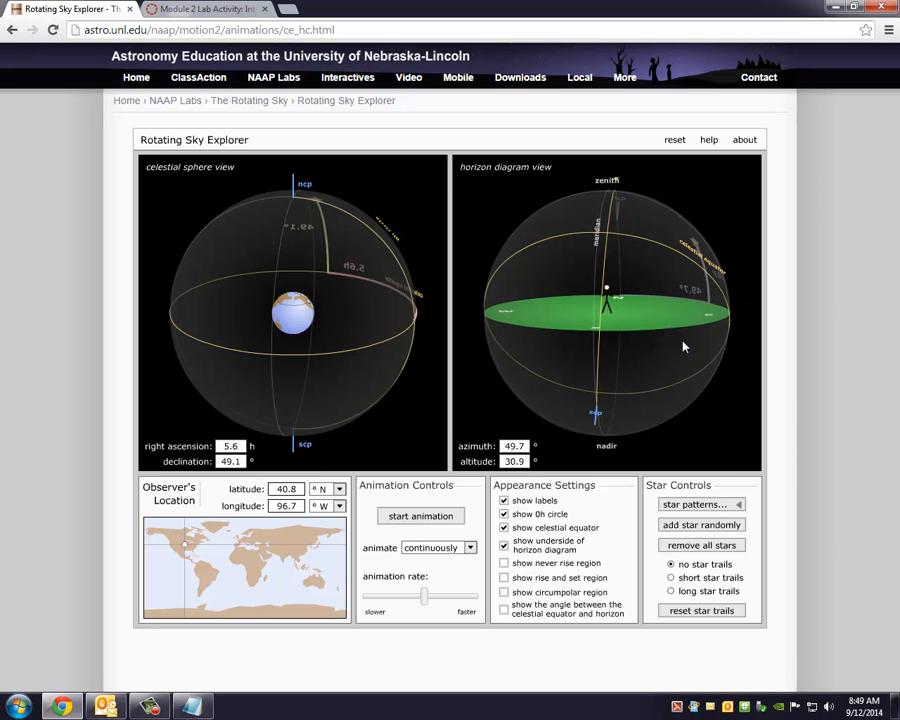
drag(684, 346, 722, 340)
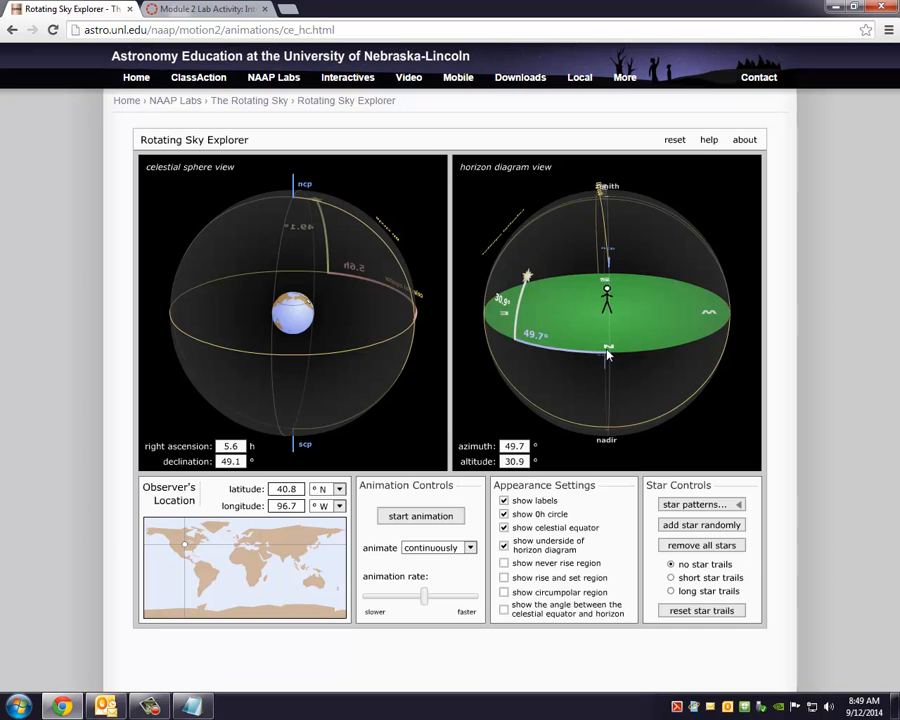
mouse_move(610, 356)
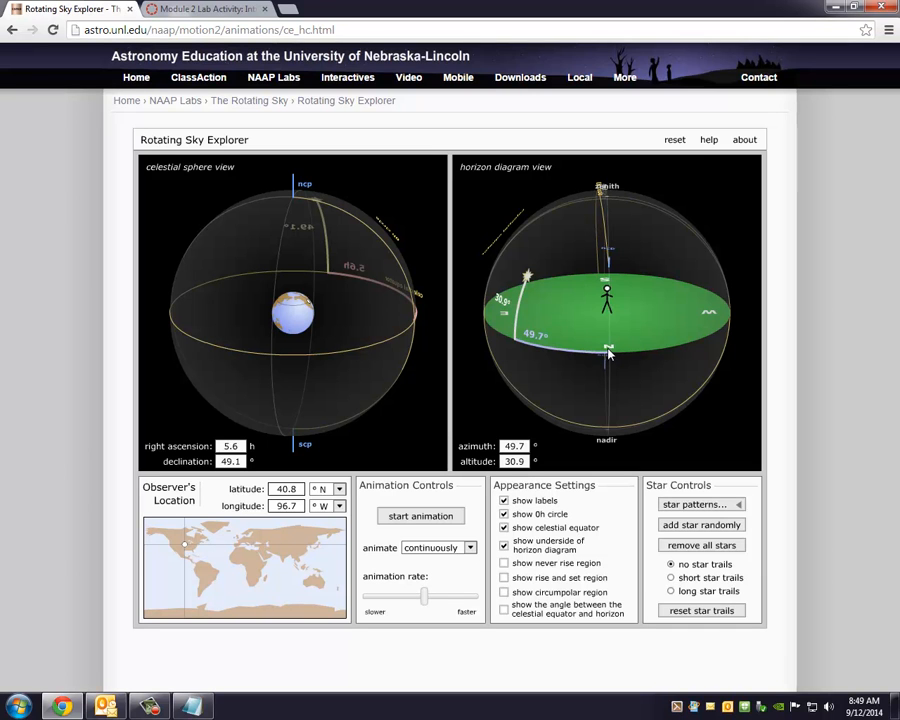
mouse_move(528, 280)
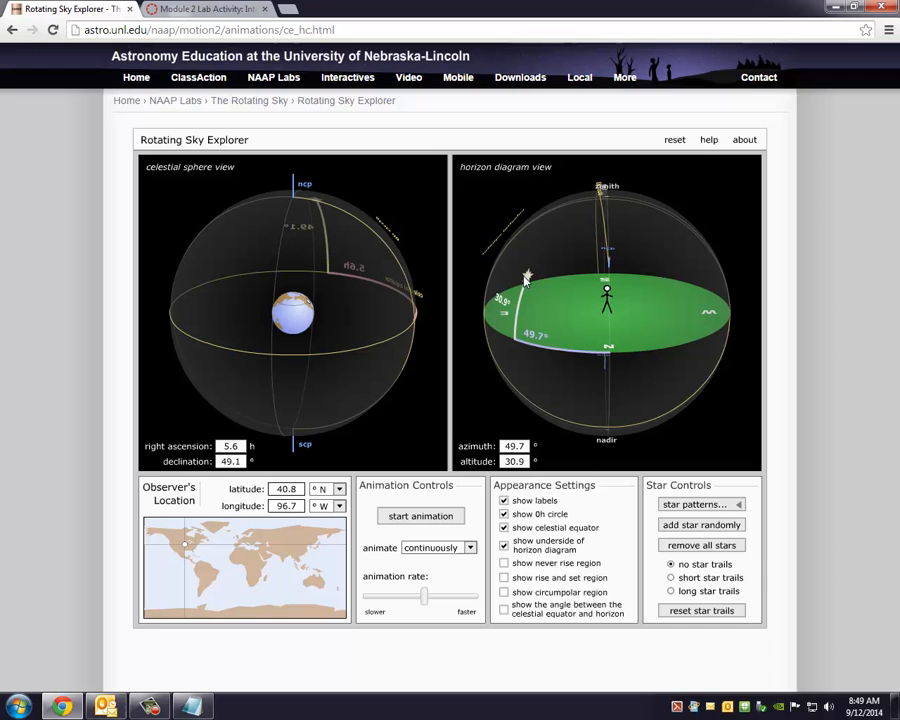
mouse_move(544, 324)
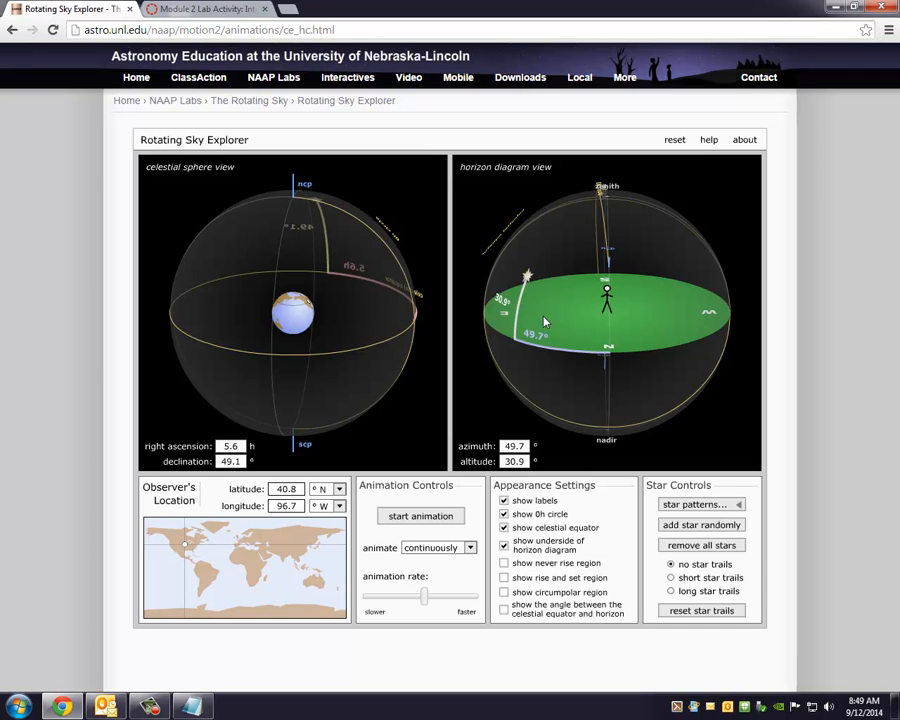
mouse_move(664, 356)
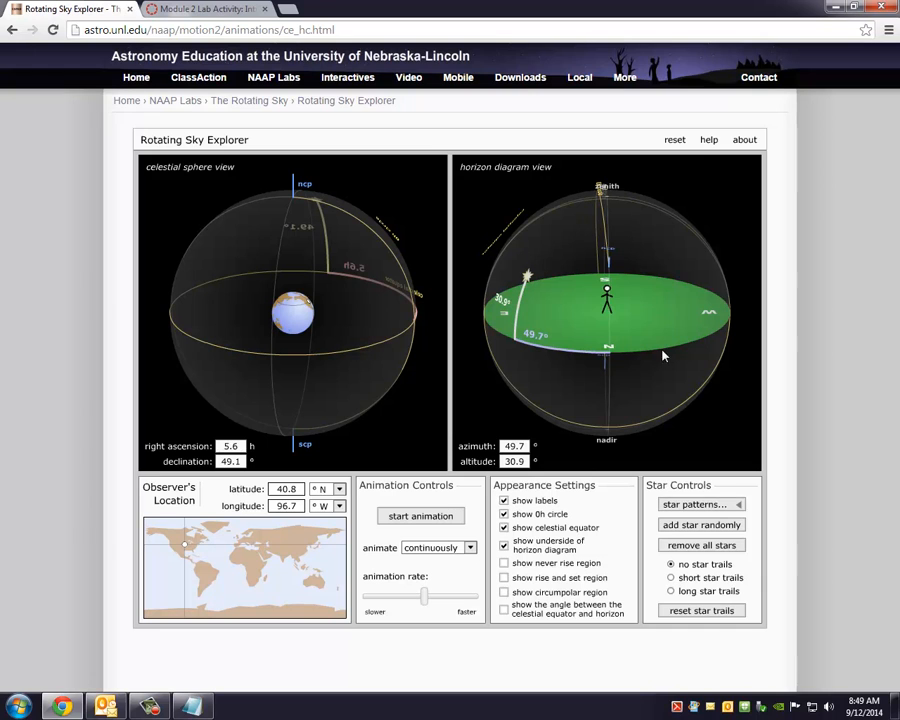
mouse_move(570, 338)
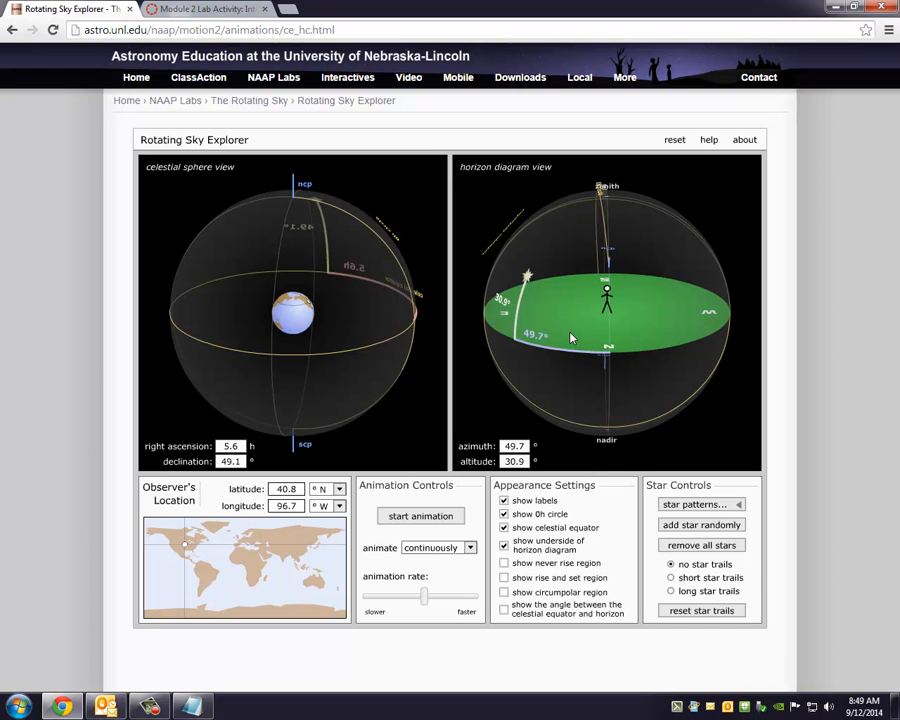
mouse_move(568, 320)
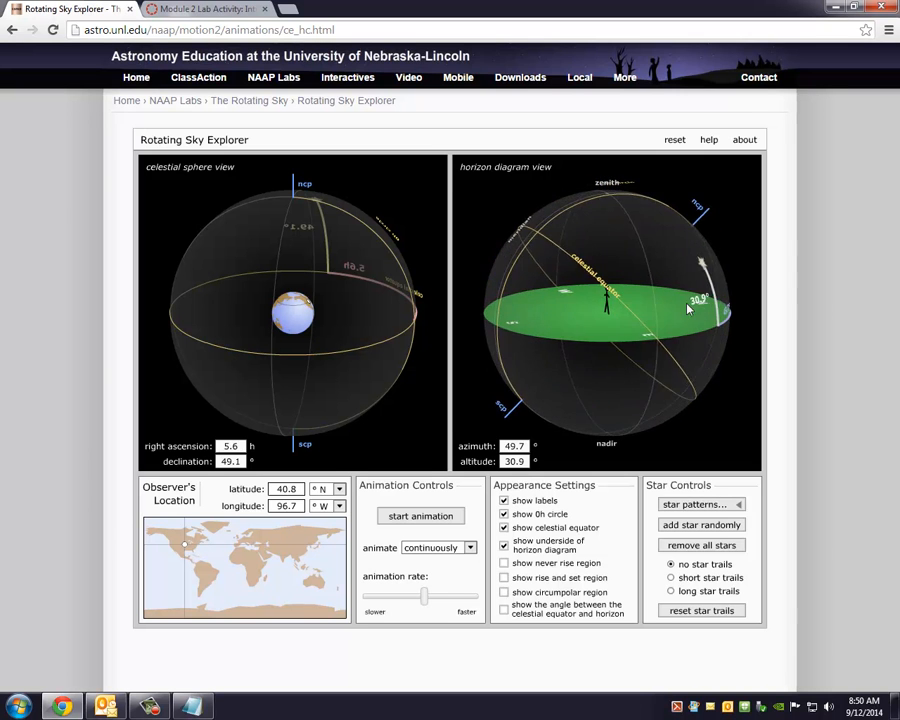
- Rotate the horizon diagram so the horizon plane is seen nearly edge-on
drag(688, 308, 624, 354)
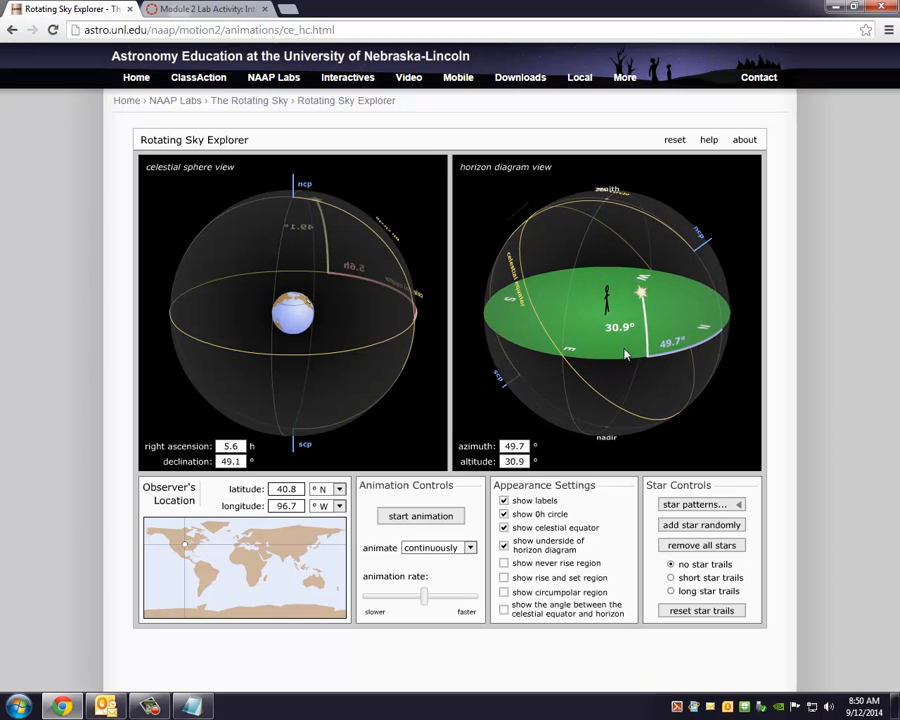
mouse_move(644, 318)
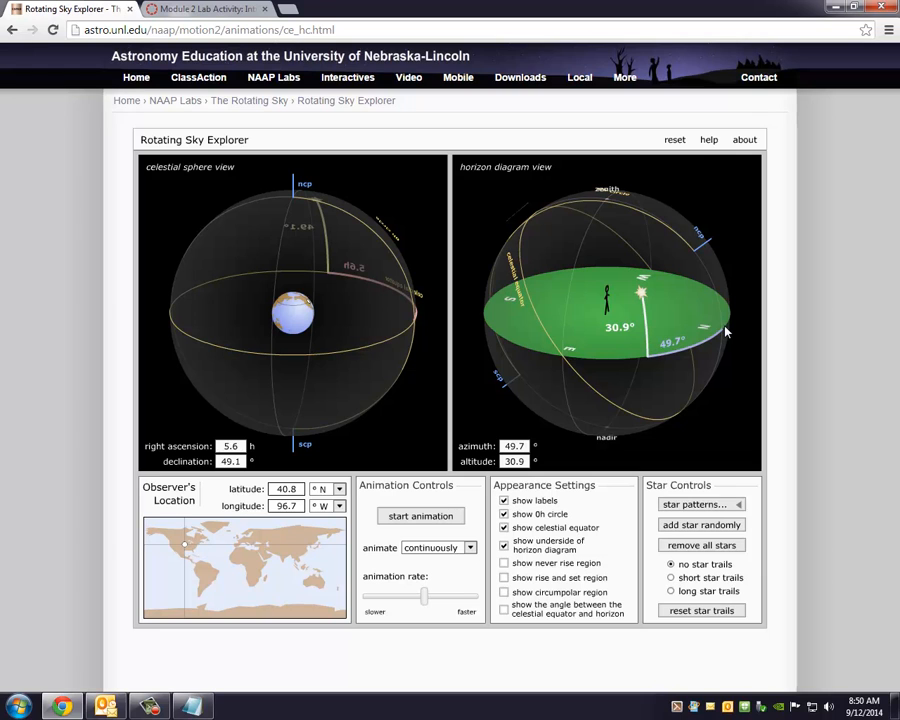
mouse_move(612, 314)
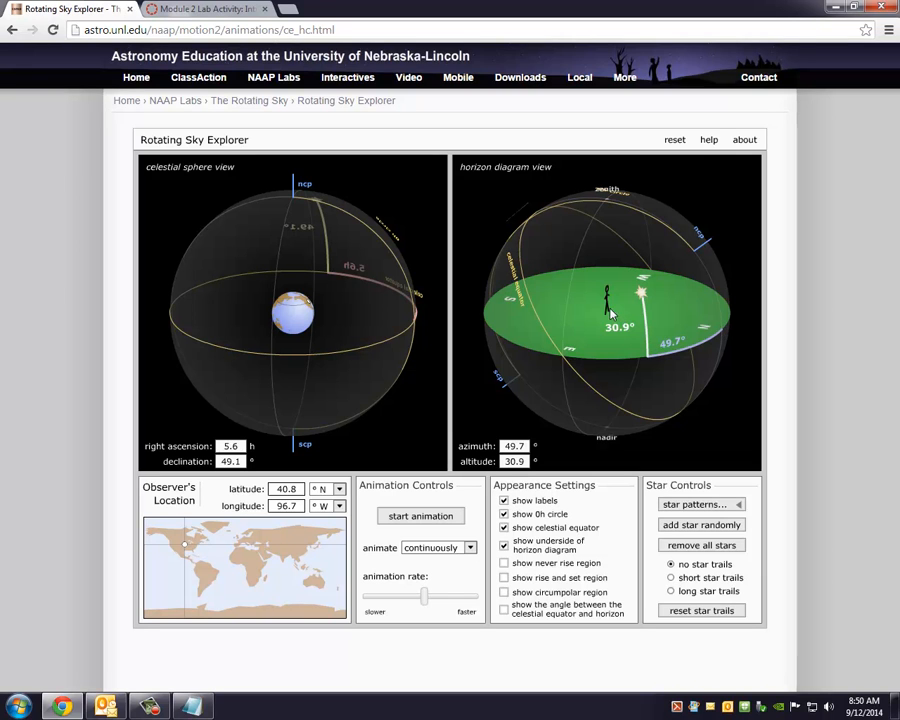
mouse_move(710, 352)
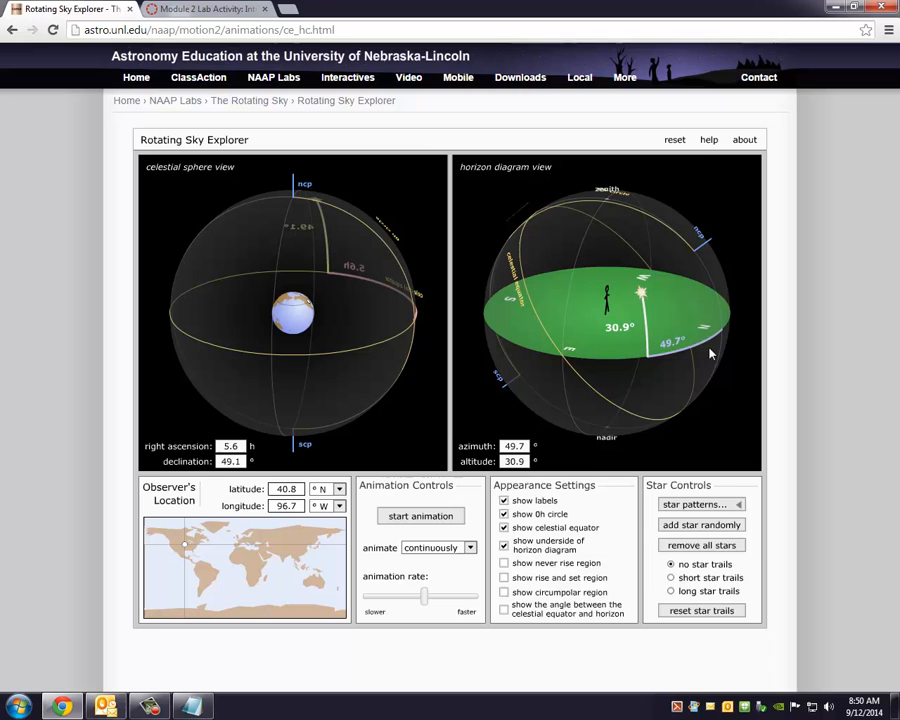
mouse_move(644, 304)
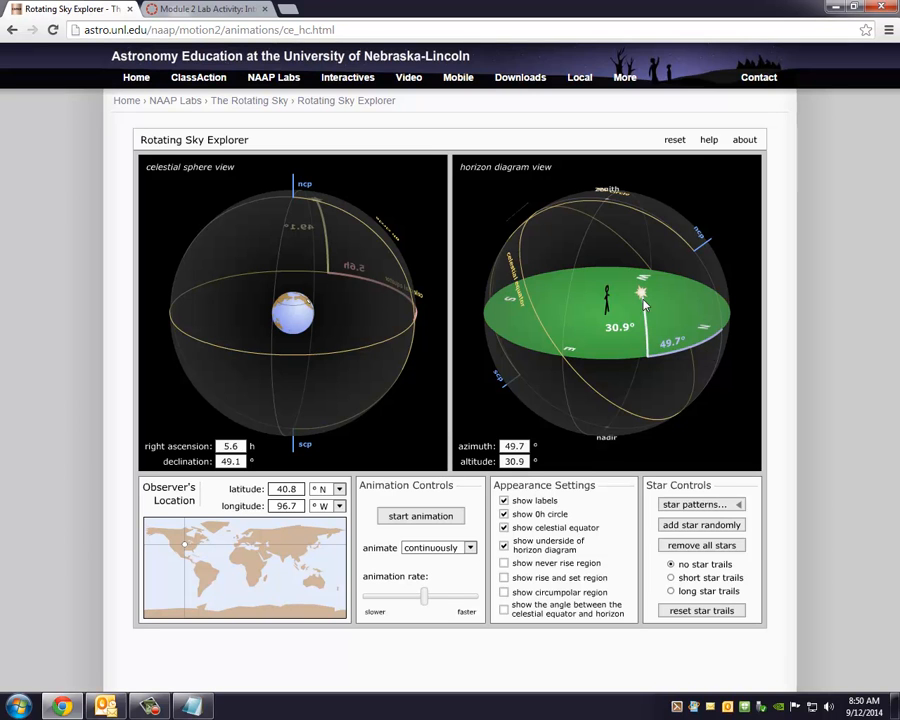
mouse_move(672, 352)
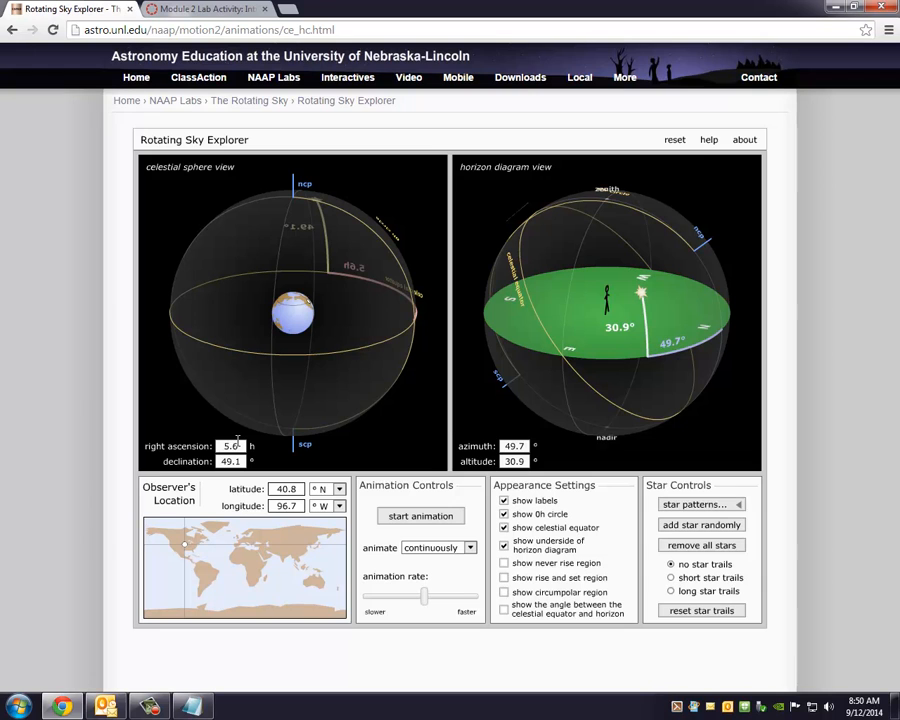
mouse_move(536, 468)
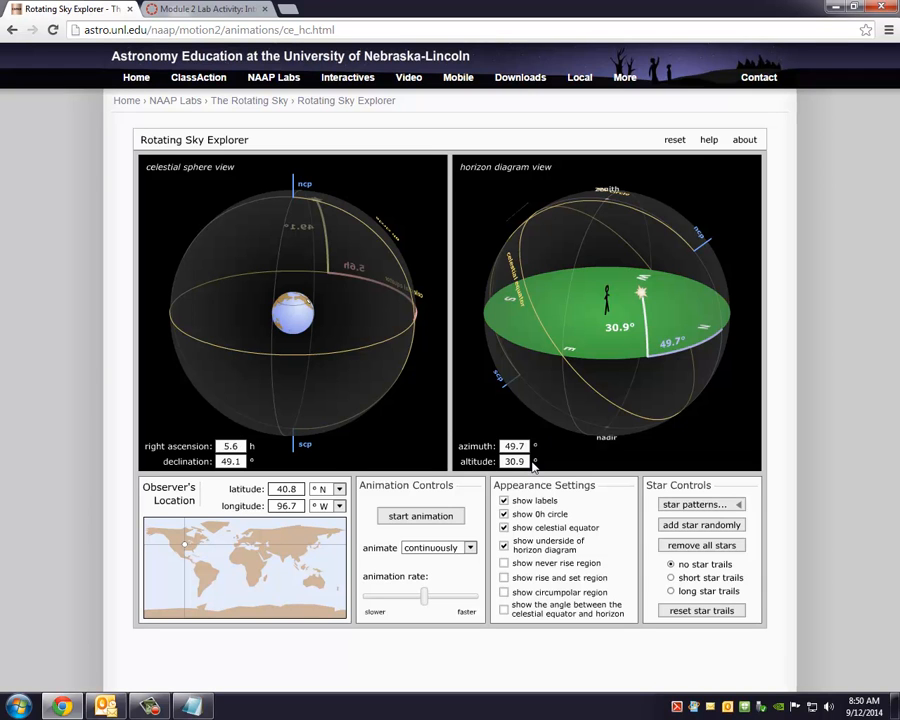
mouse_move(570, 458)
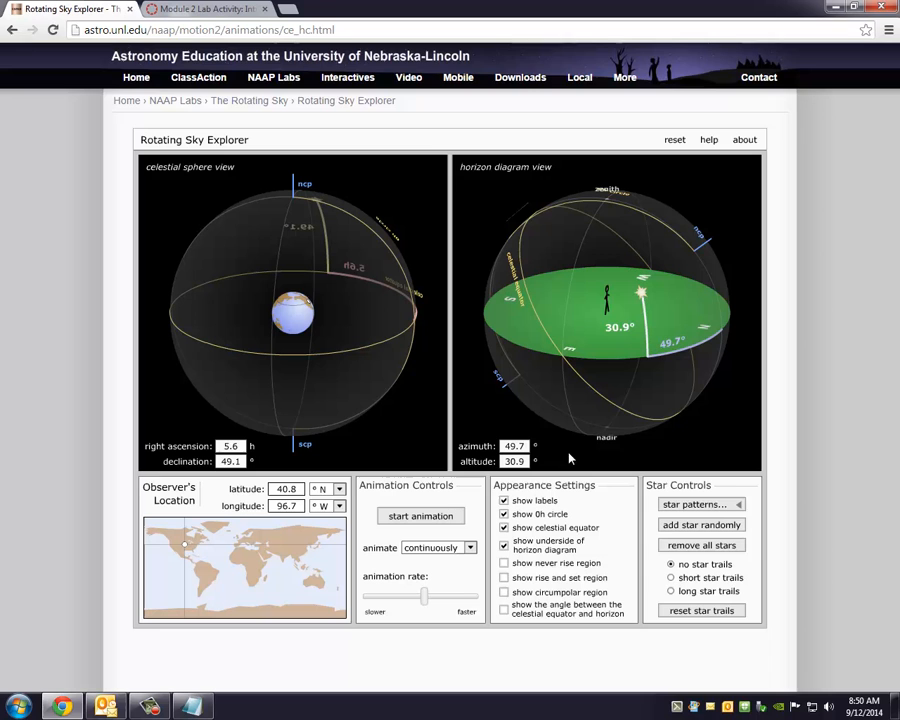
mouse_move(640, 292)
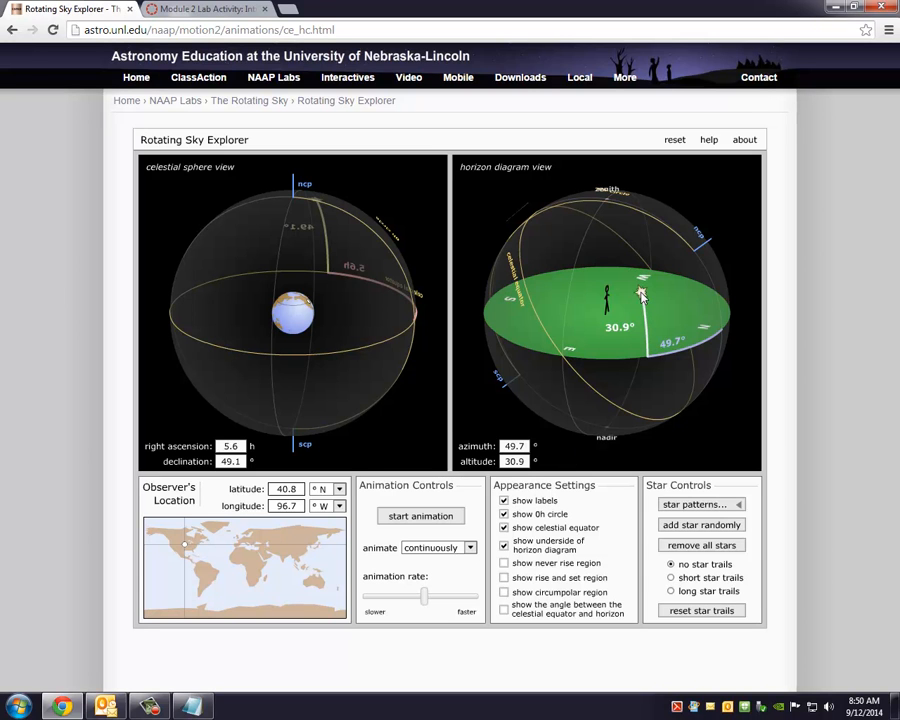
mouse_move(640, 296)
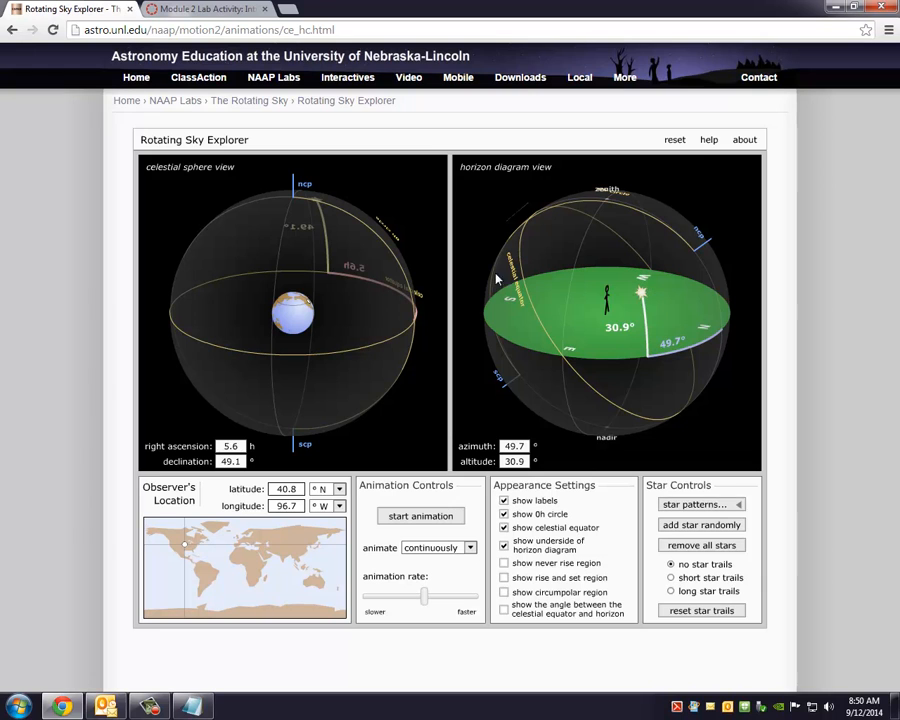
mouse_move(604, 330)
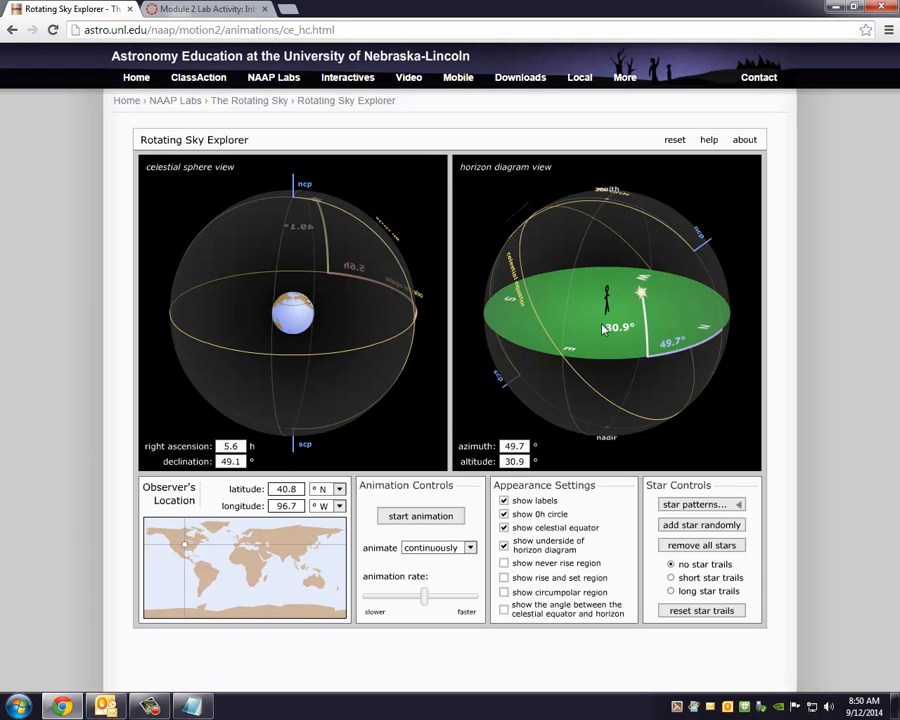
mouse_move(608, 318)
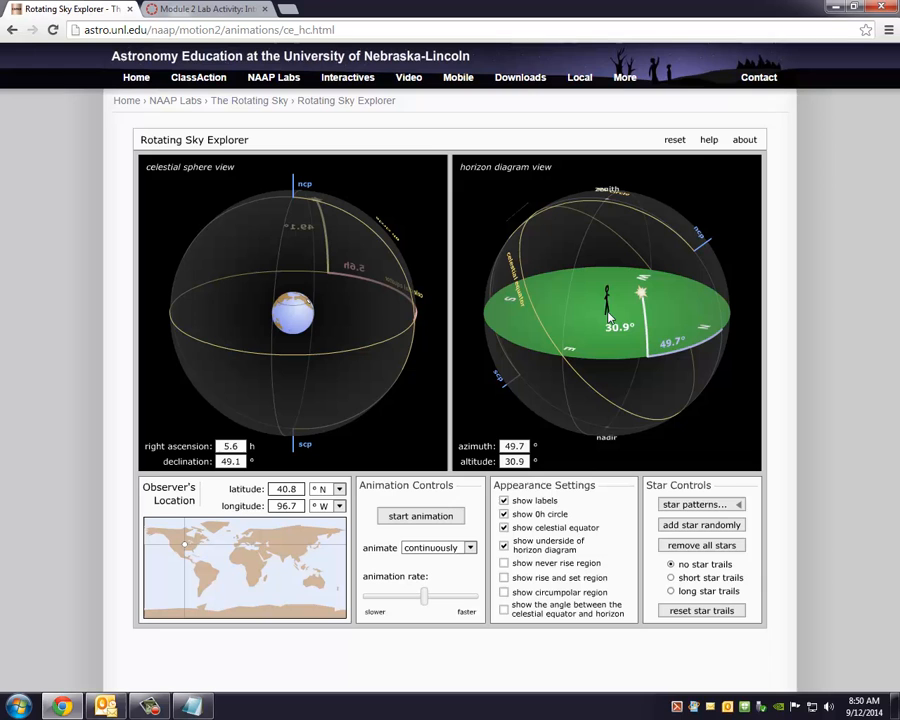
mouse_move(532, 452)
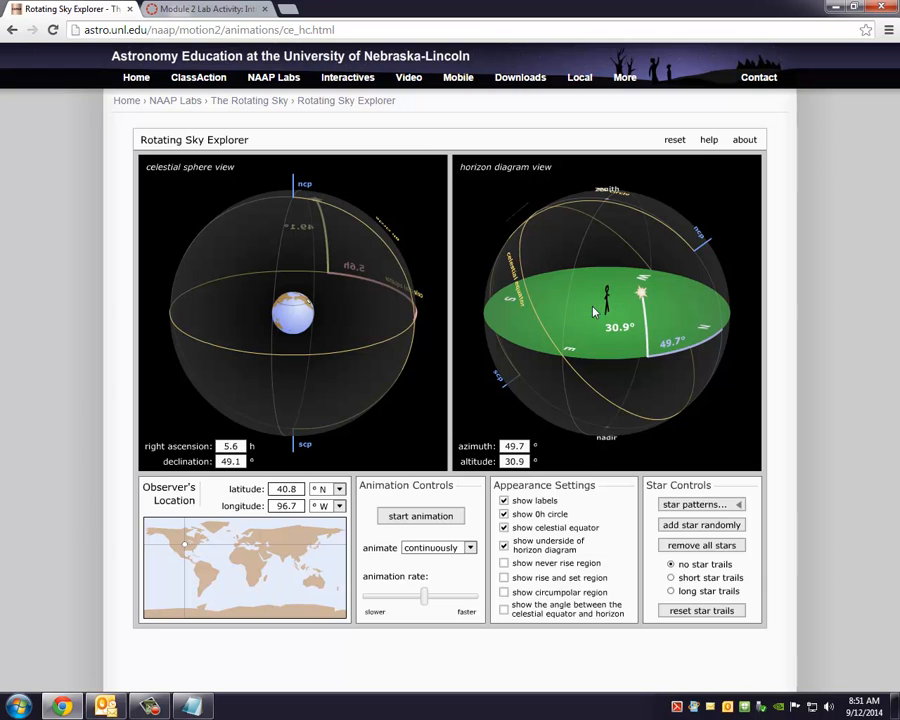
mouse_move(608, 296)
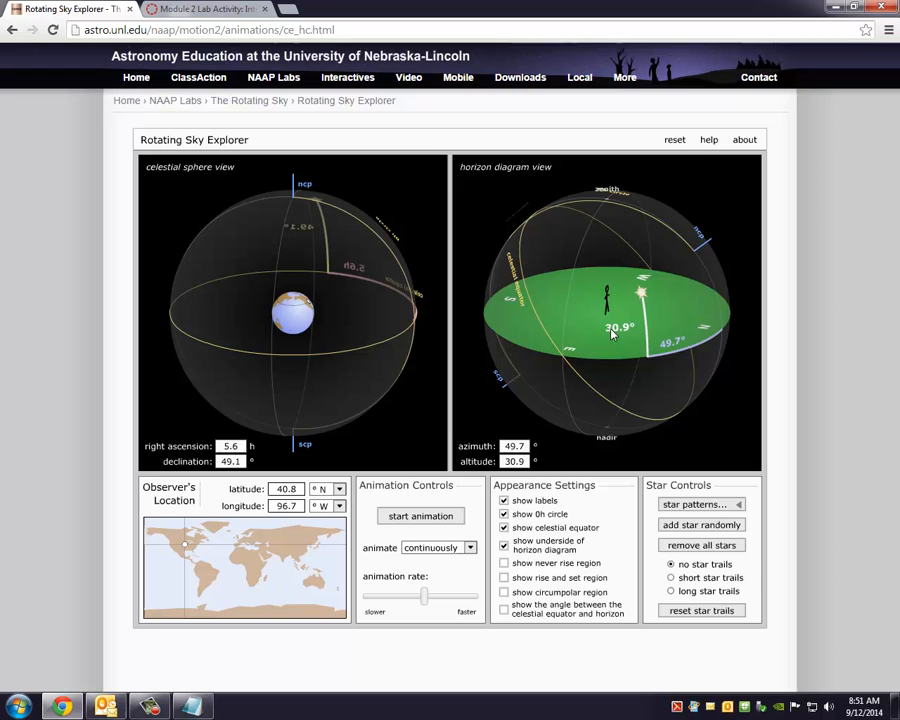
mouse_move(628, 322)
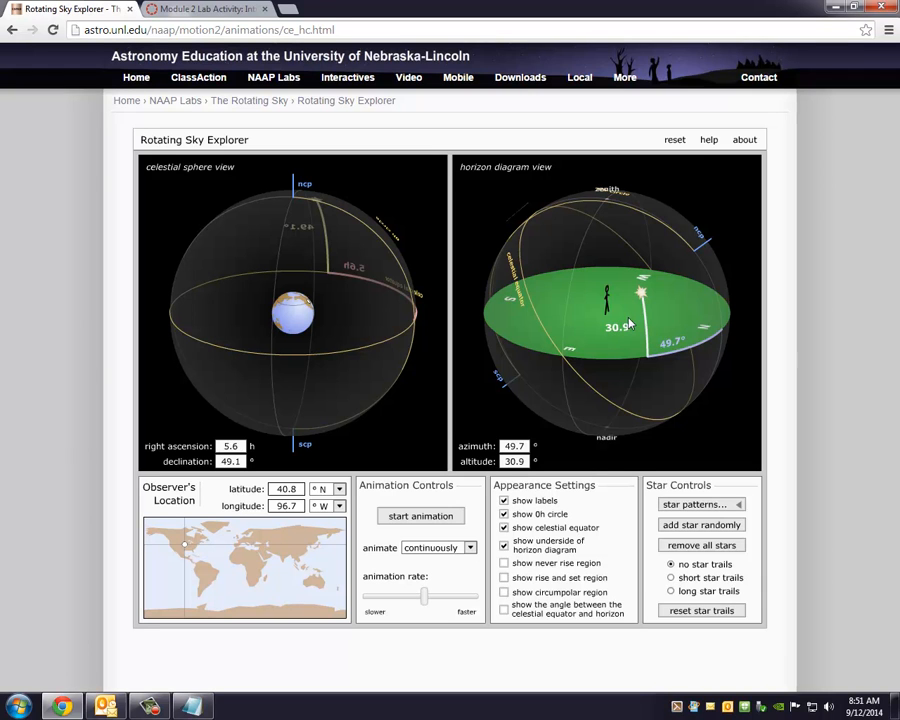
mouse_move(722, 332)
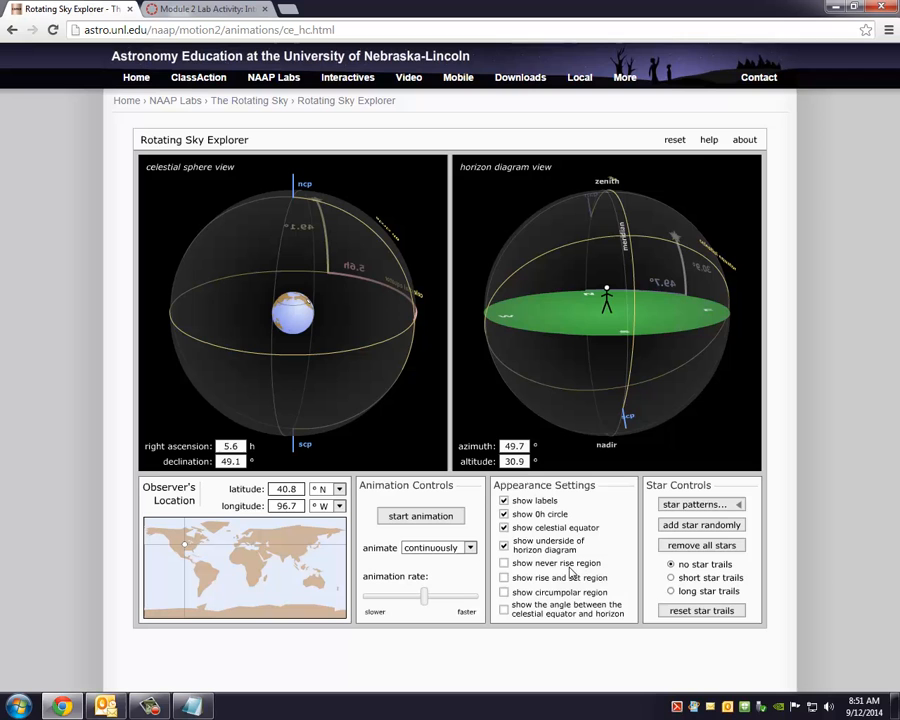
- Switch to long star trails and run the sky until the star stands near the meridian at 87.7° altitude
click(672, 590)
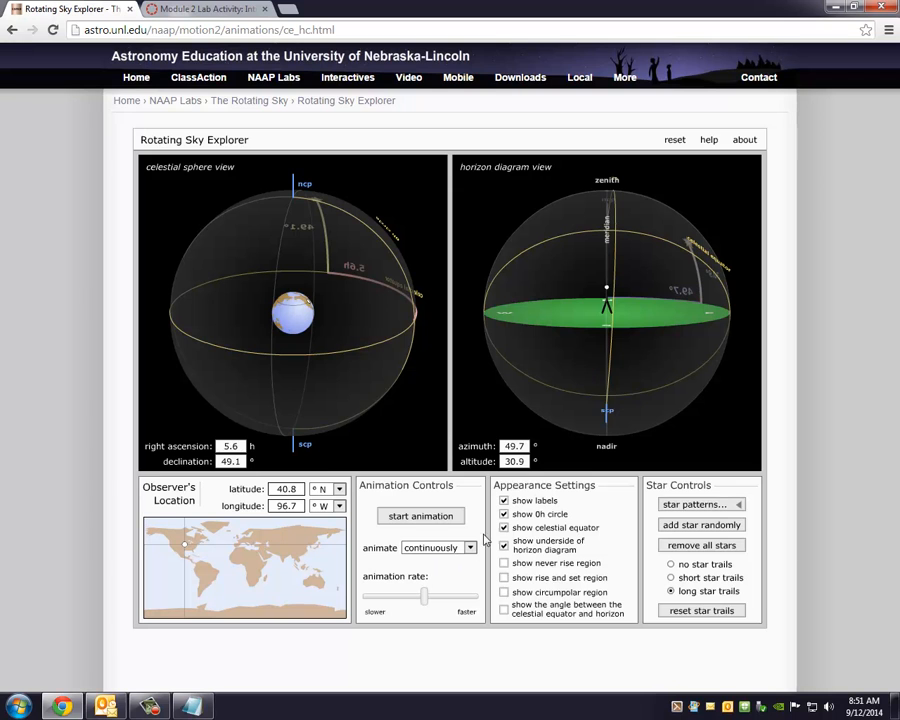
click(420, 516)
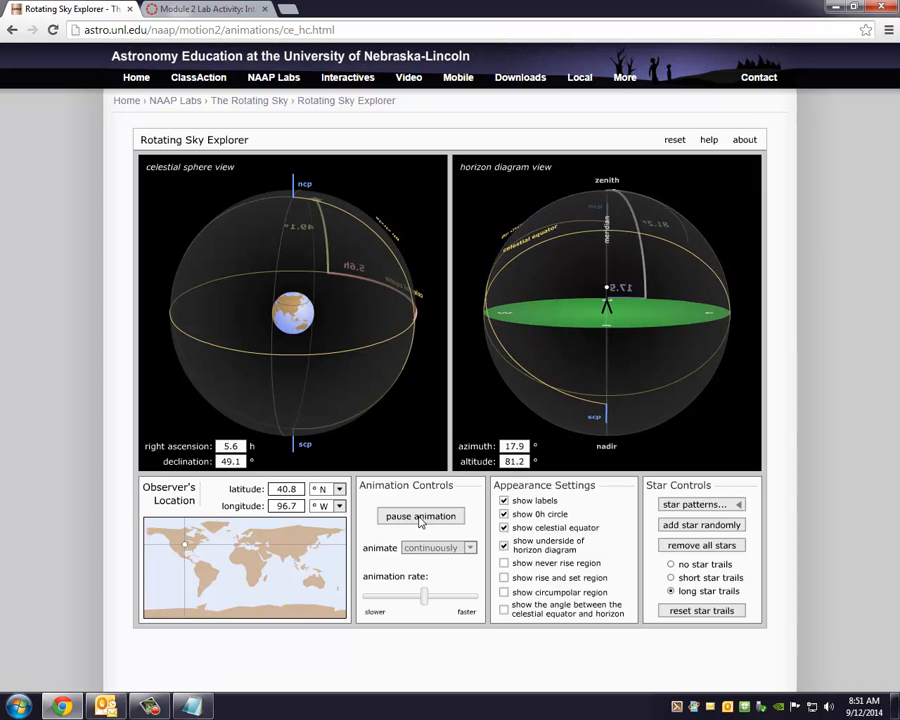
click(420, 516)
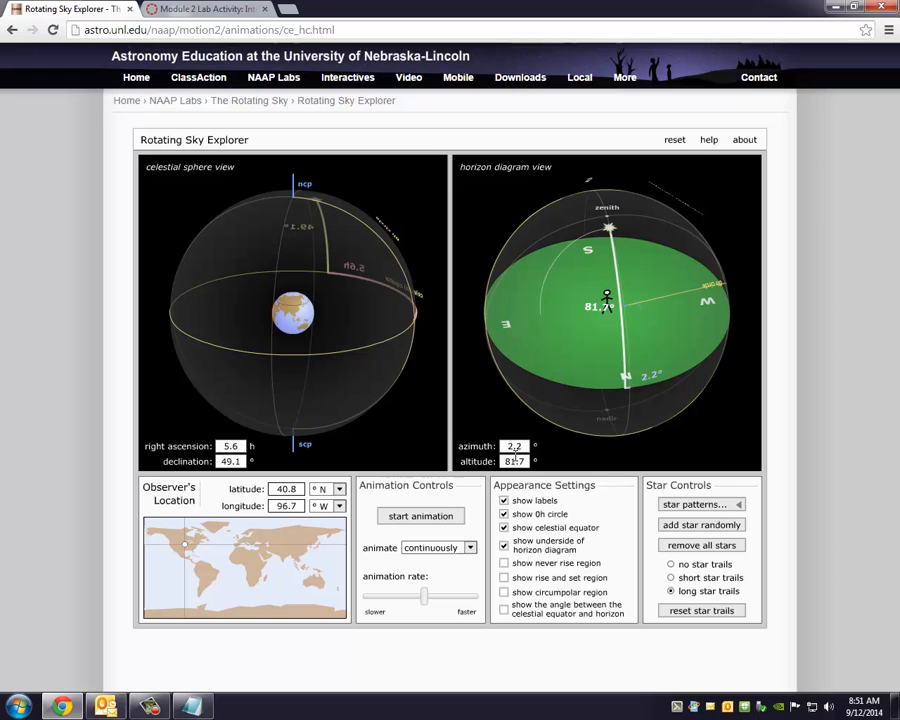
mouse_move(604, 328)
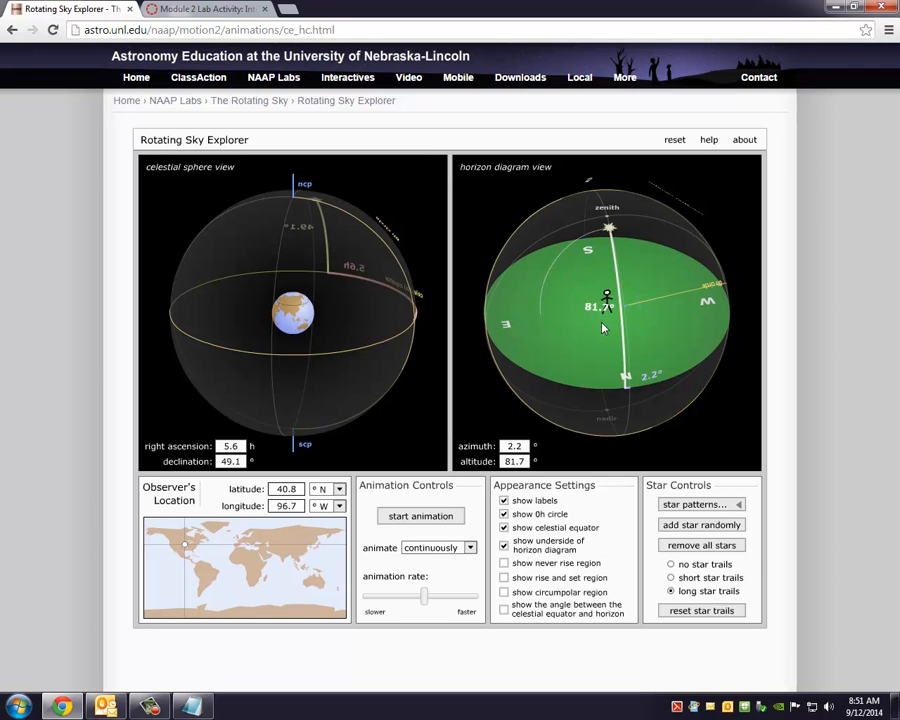
mouse_move(632, 382)
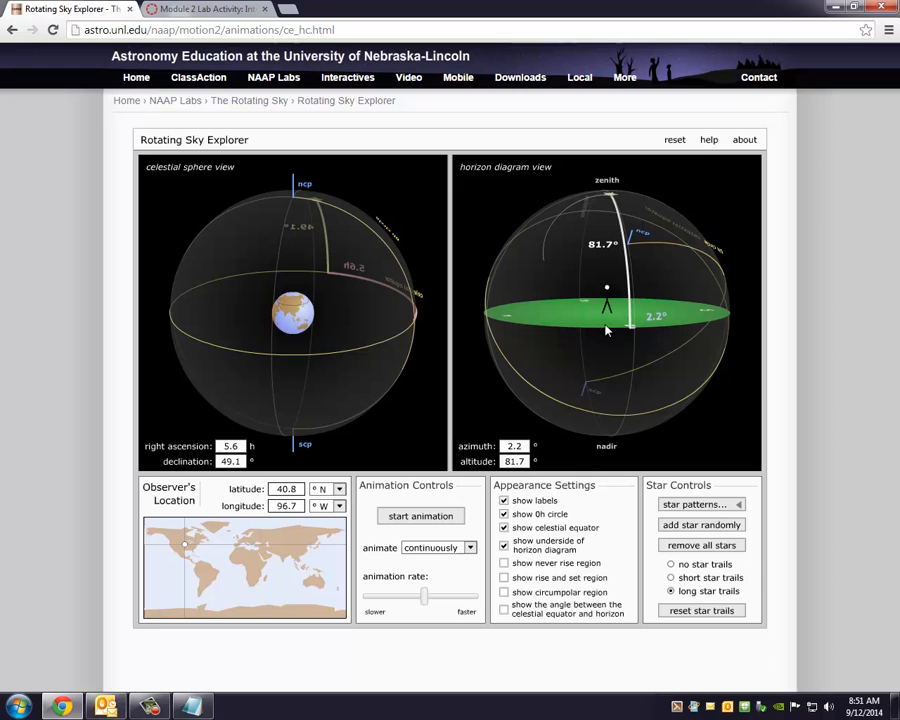
mouse_move(536, 236)
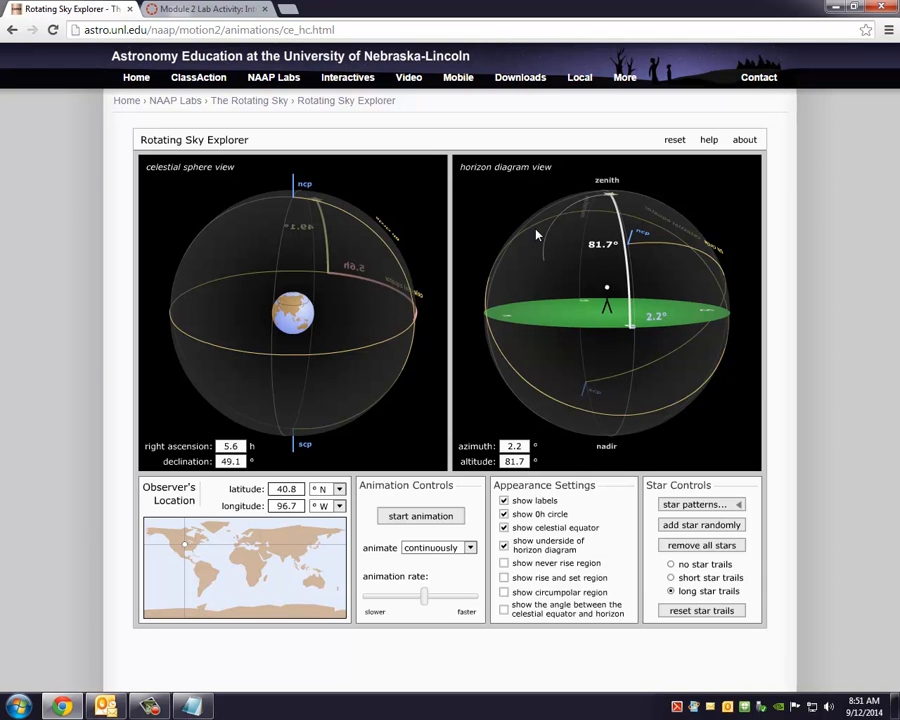
mouse_move(612, 234)
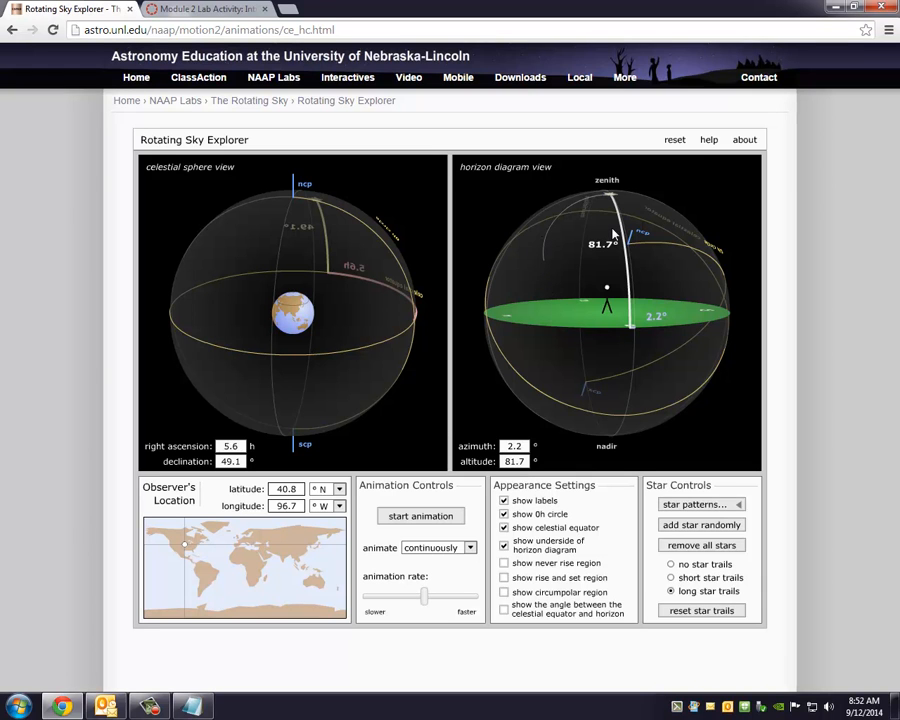
mouse_move(504, 436)
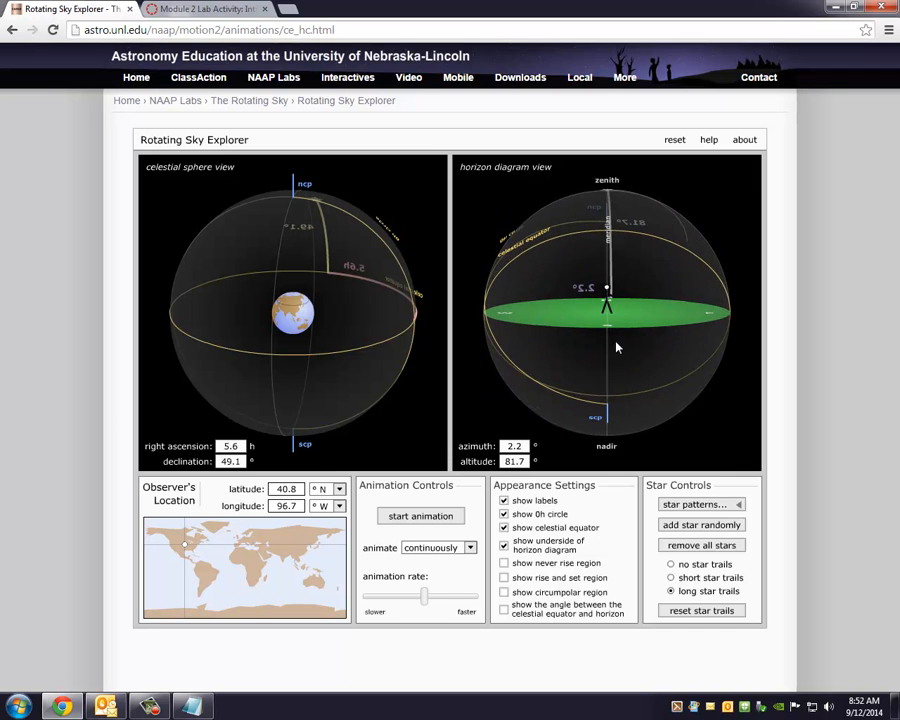
- Run the sky until the star returns to the northern horizon, then start the 24-hour animation at 40.8° N
click(420, 516)
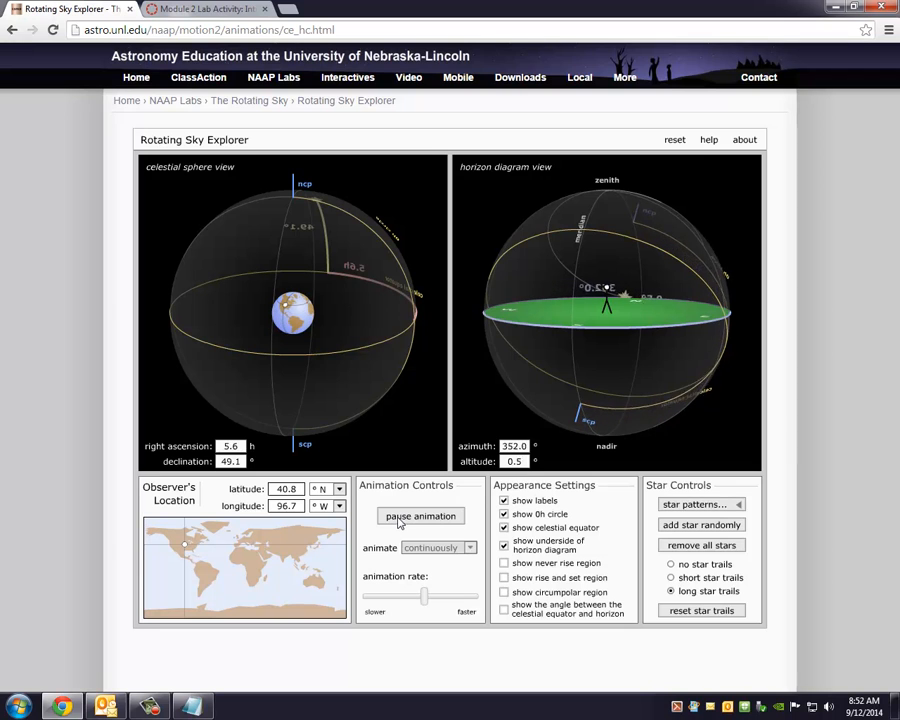
click(420, 516)
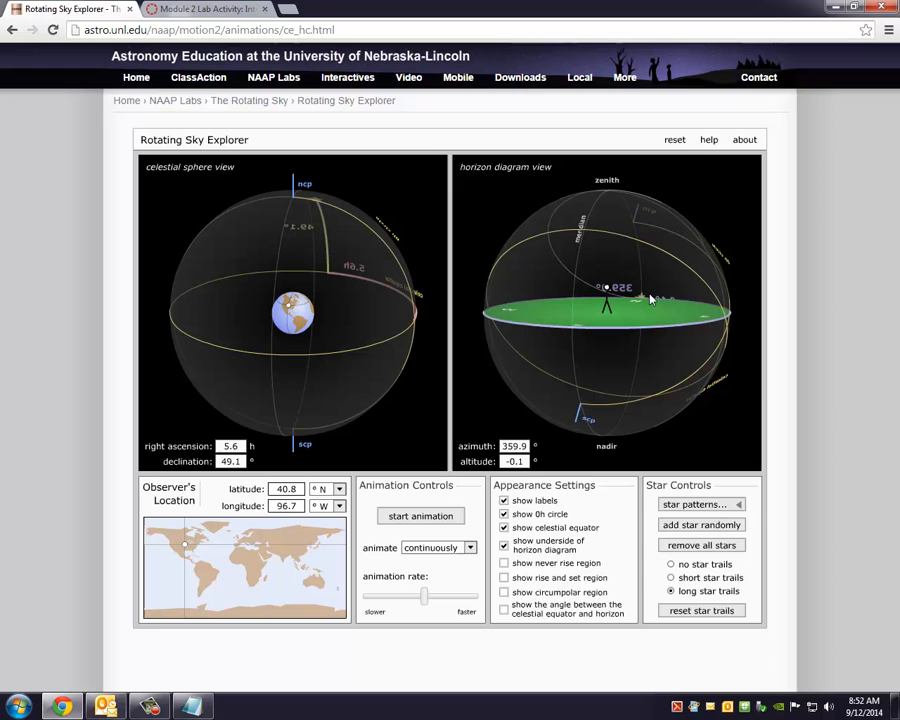
mouse_move(644, 300)
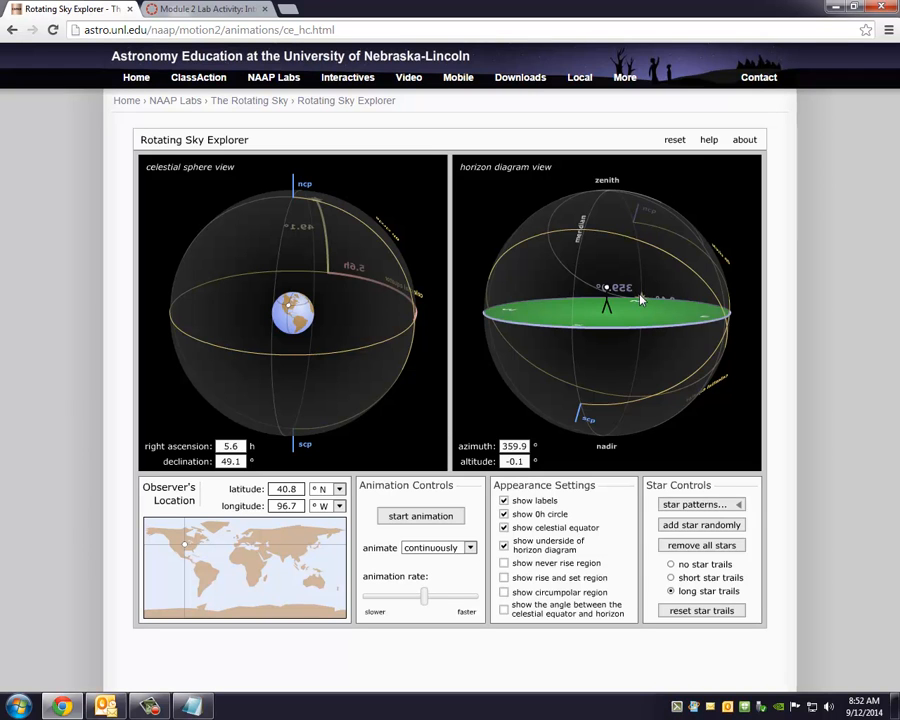
mouse_move(632, 204)
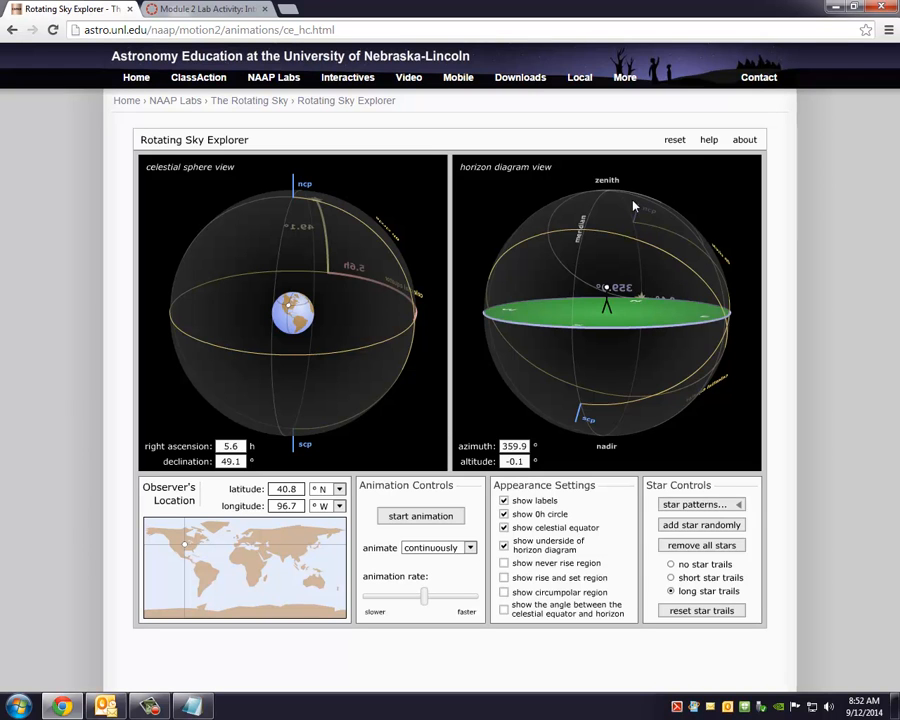
mouse_move(656, 288)
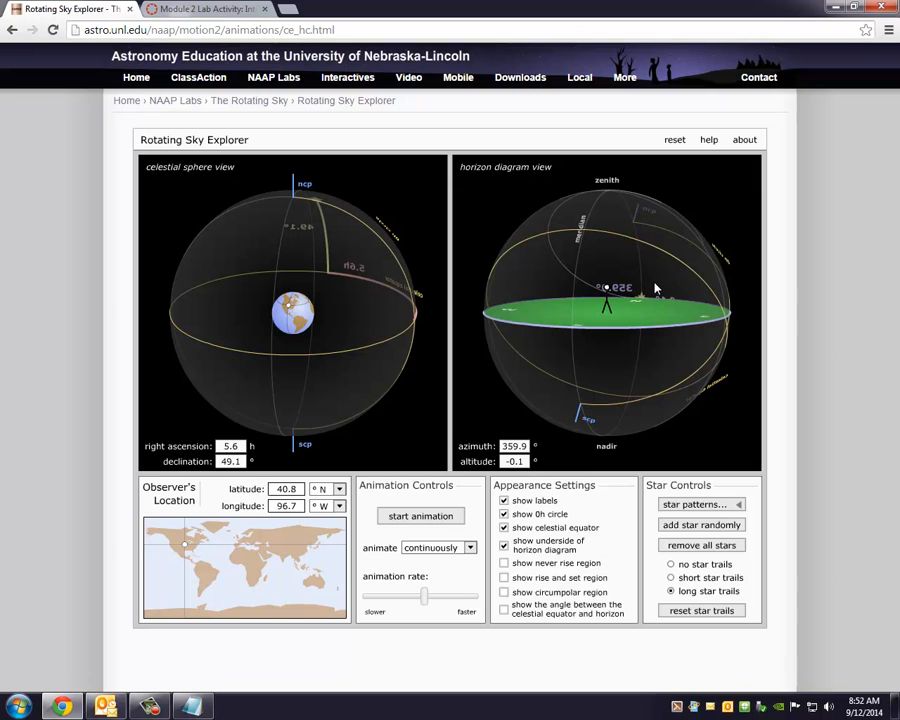
mouse_move(412, 520)
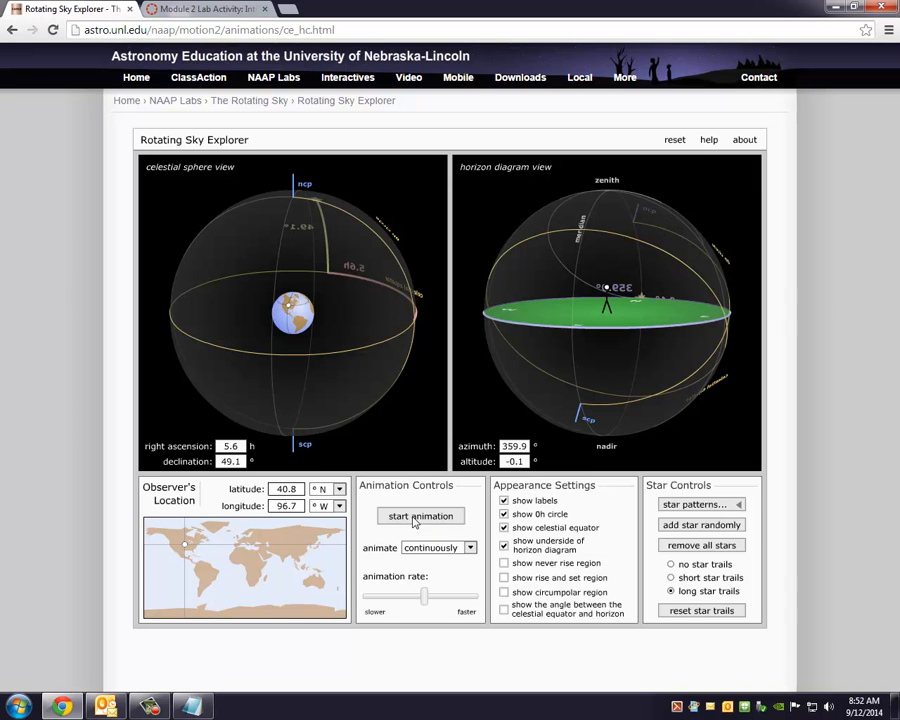
click(420, 516)
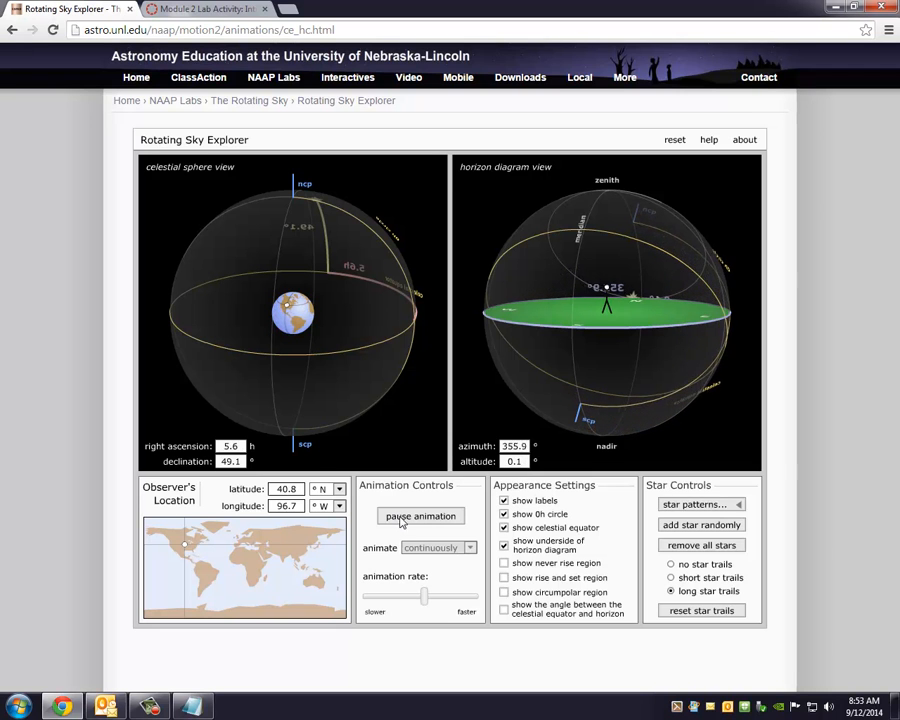
- Move the observer north on the map to 67.1° N and restart the star's trail animation
click(420, 516)
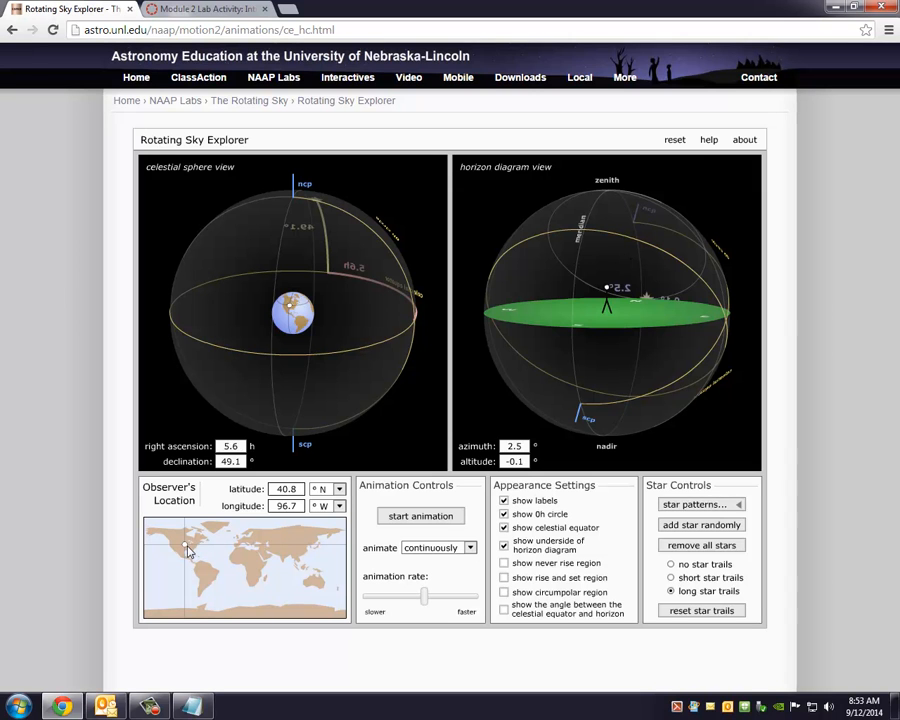
click(186, 548)
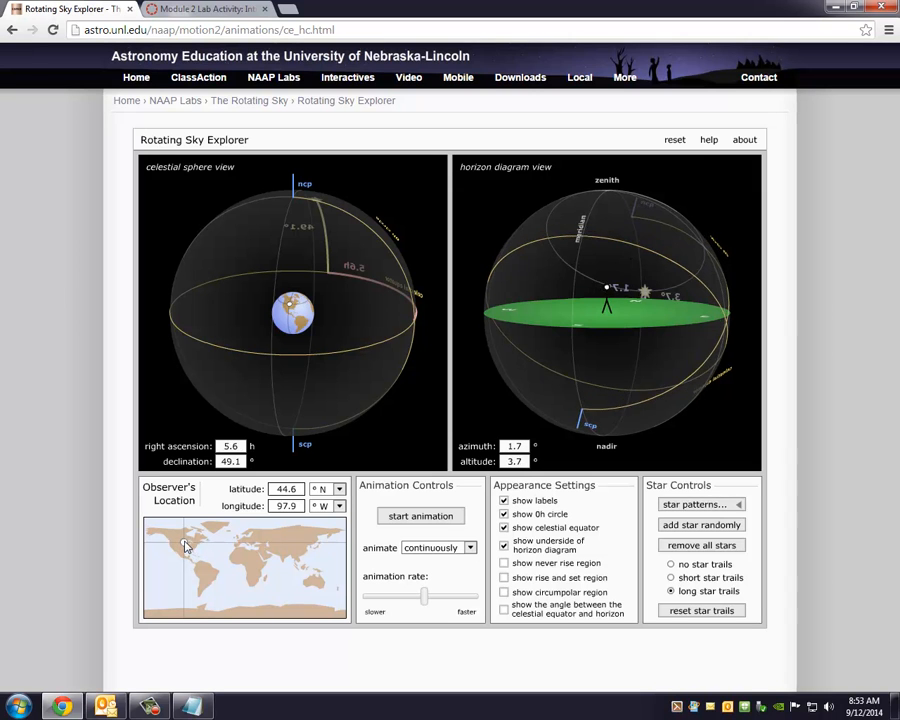
click(184, 538)
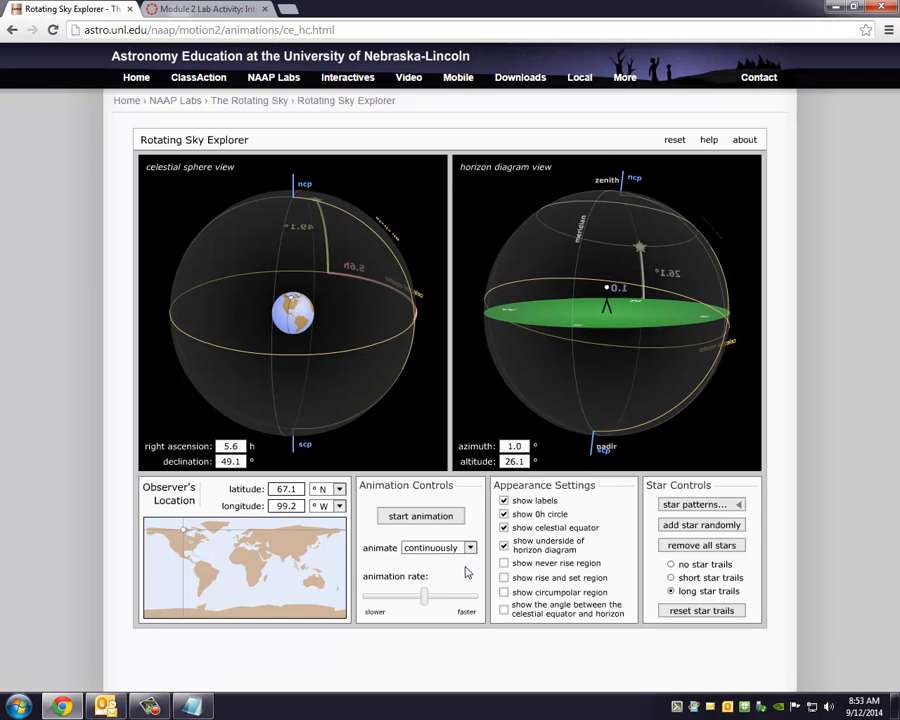
click(420, 516)
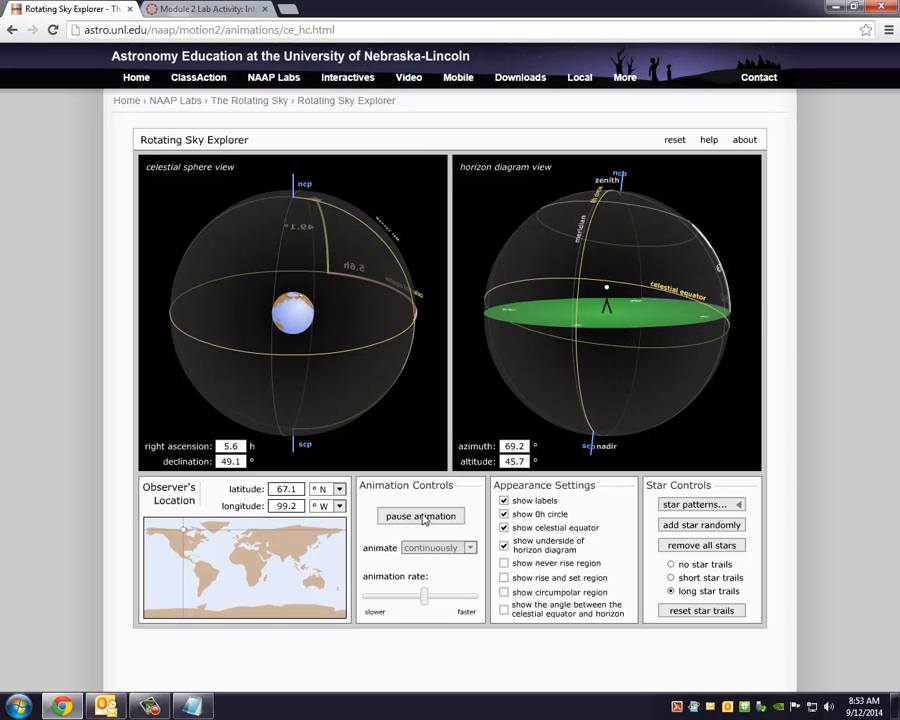
- Move the observer to 34.6° N, 89.2° W and animate the star's trail there
click(420, 516)
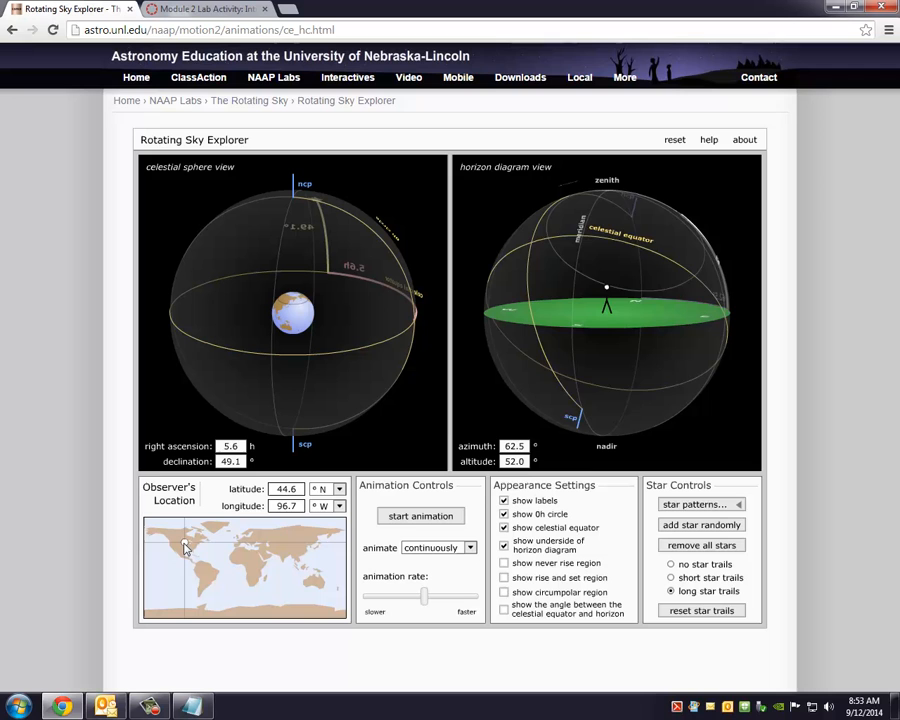
click(184, 556)
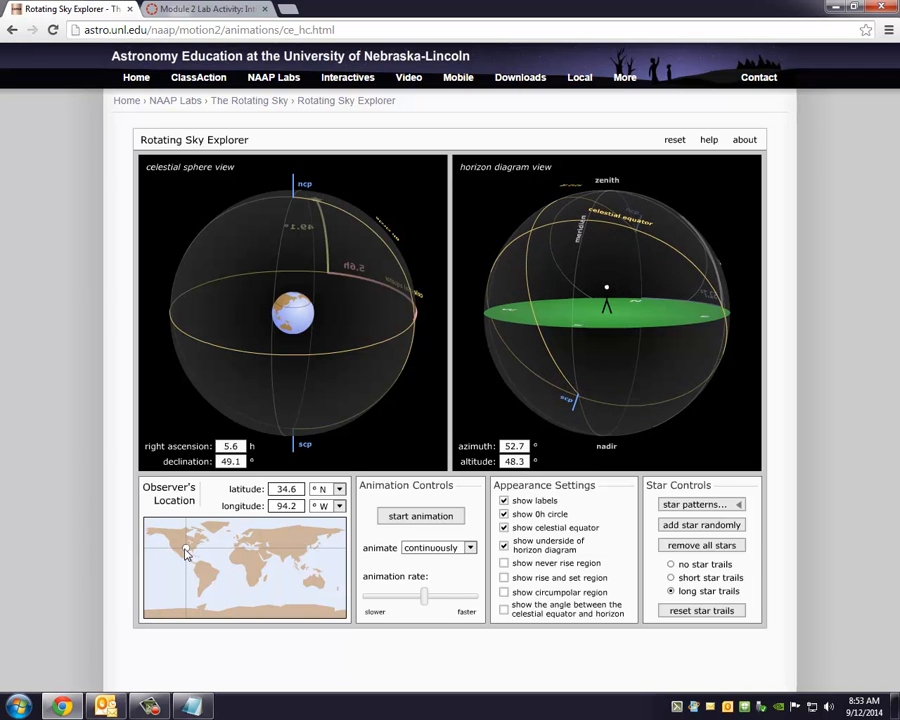
click(184, 556)
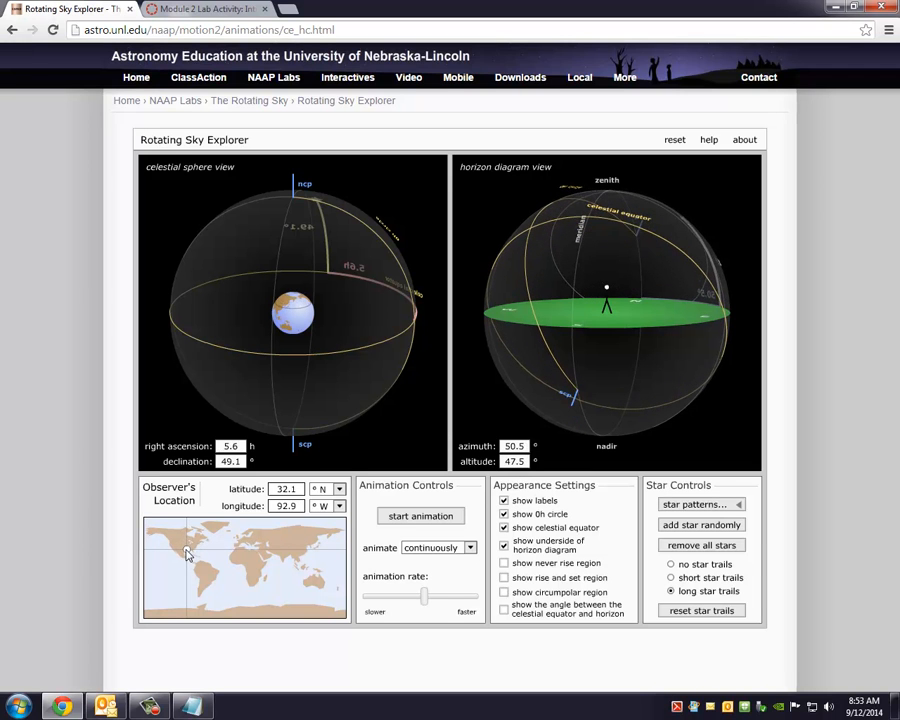
click(188, 552)
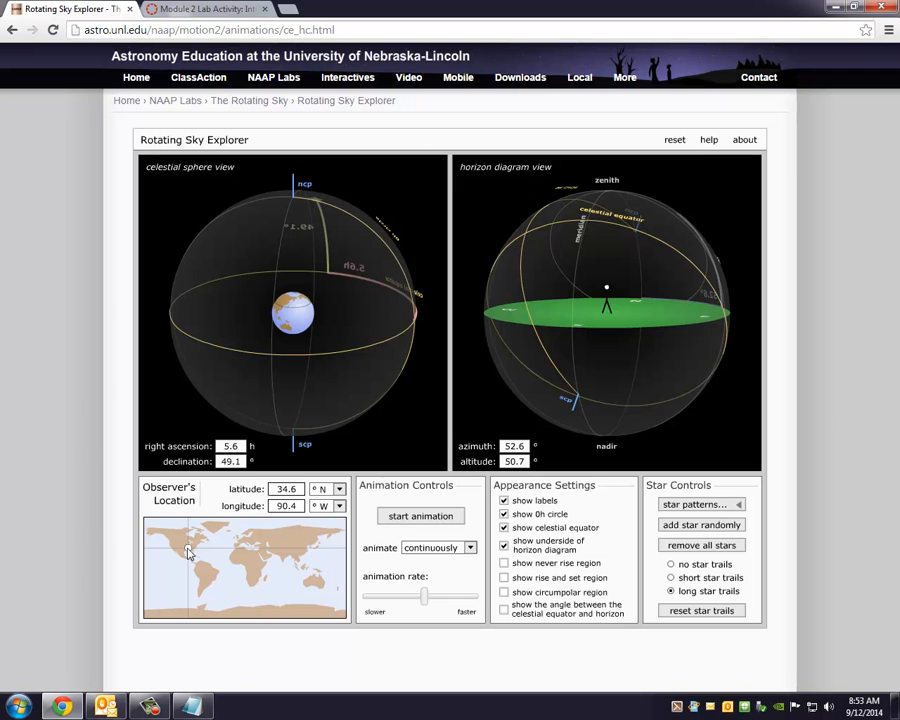
click(190, 550)
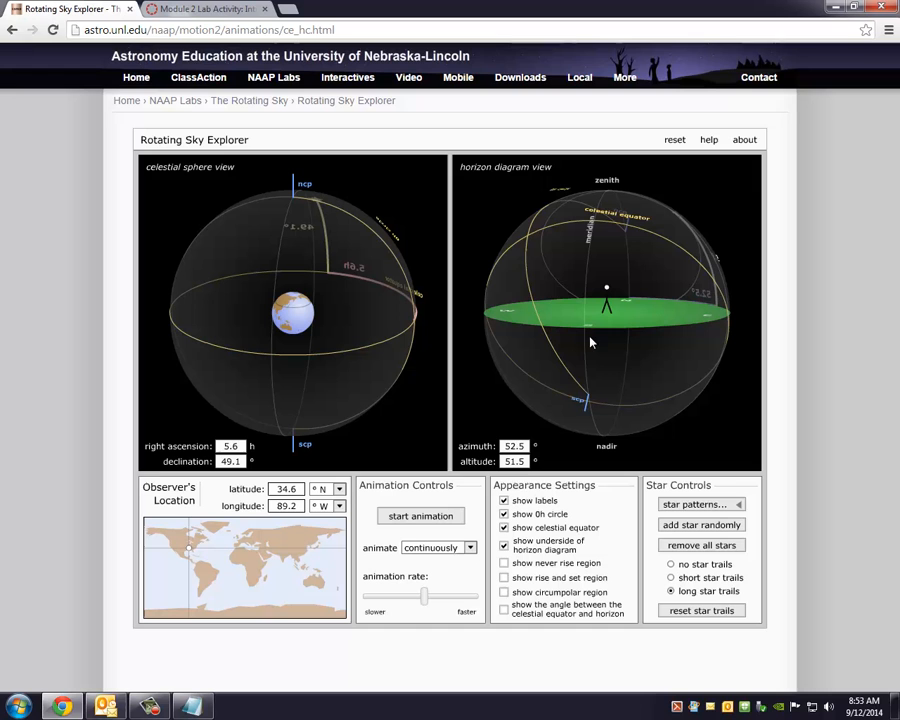
click(420, 516)
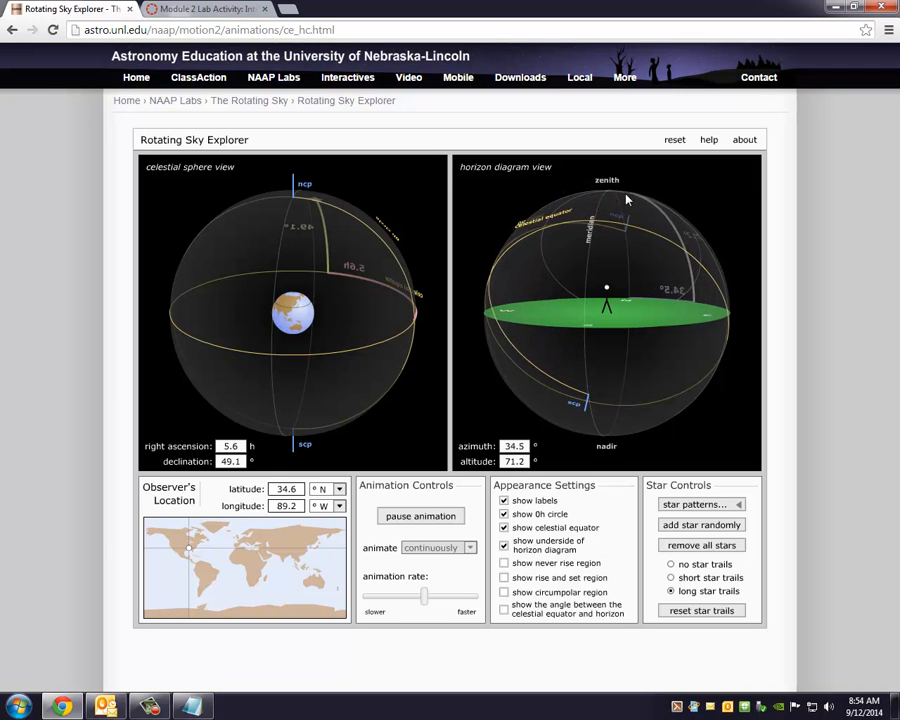
drag(620, 200, 600, 196)
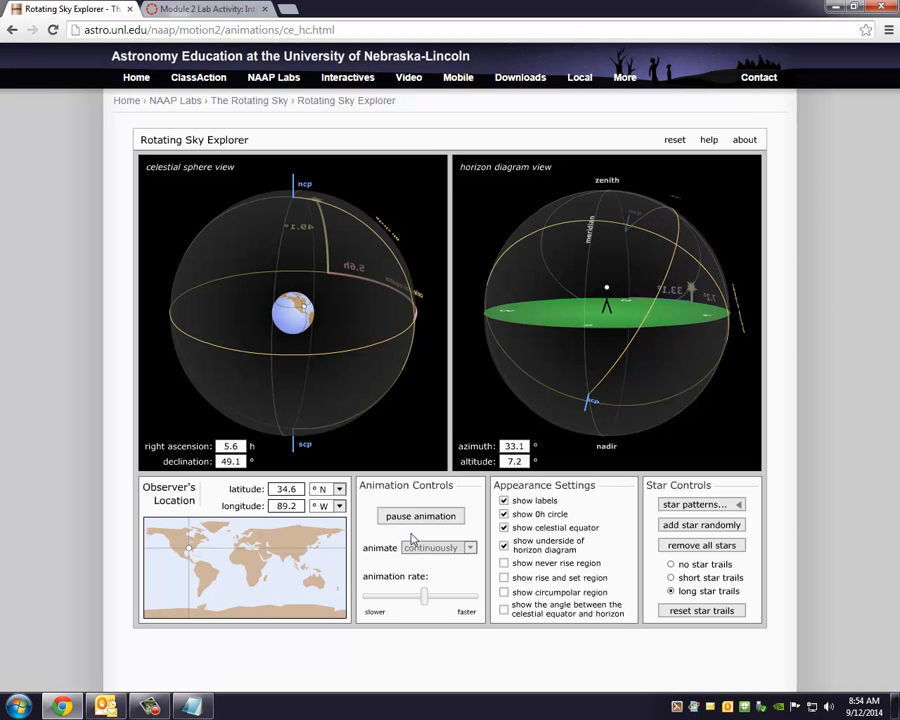
- Place the observer near the equator at 0.5° S, run the star's trail animation, and stop it
click(420, 516)
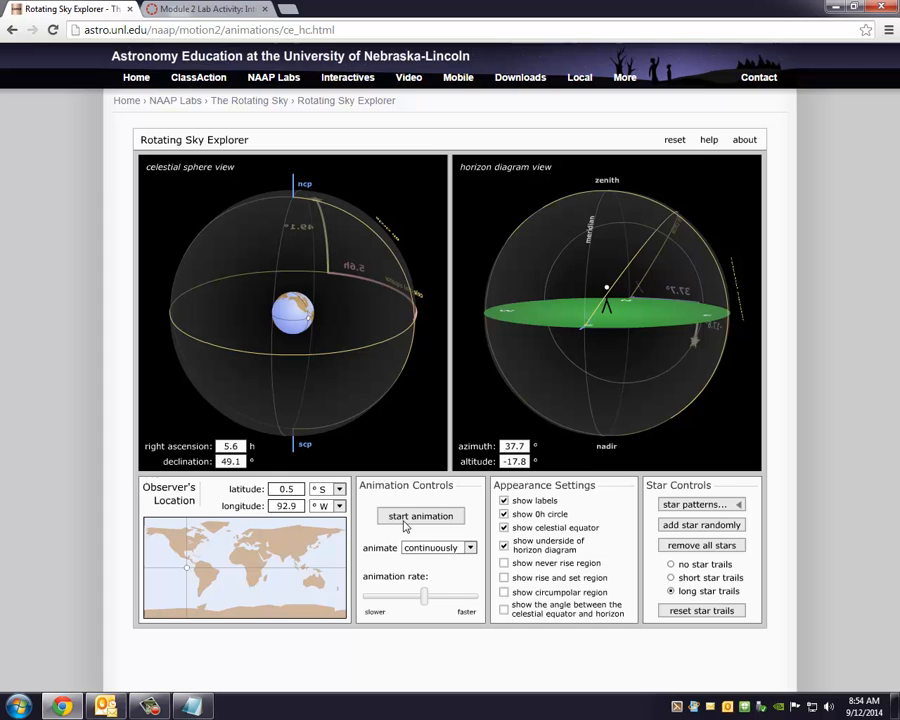
click(420, 516)
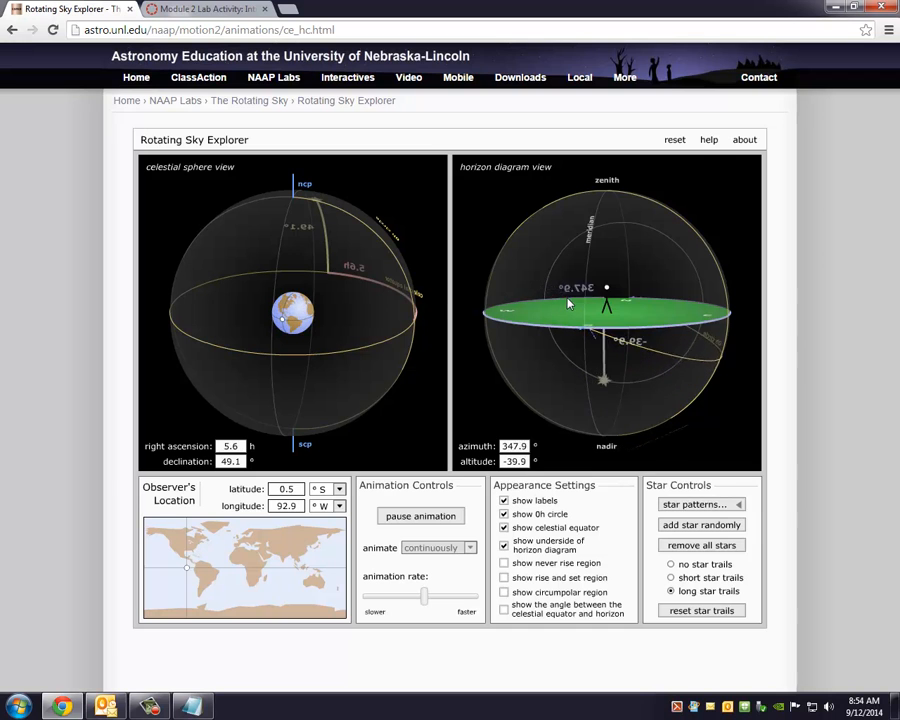
click(420, 516)
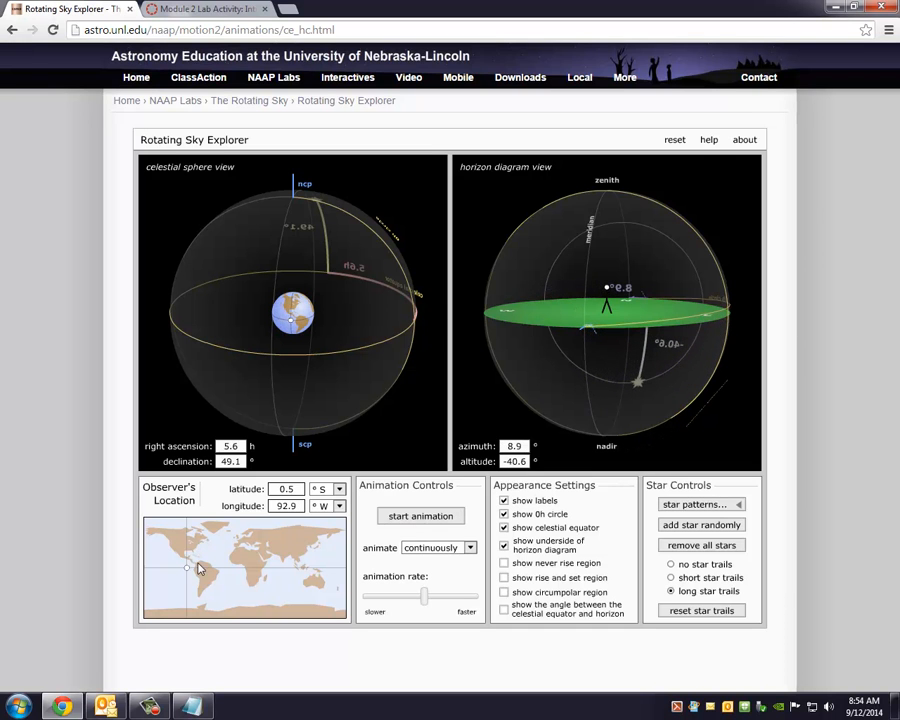
- Place the observer at 55.5° S, animate the never-rising star, and label its azimuth 359.9°, altitude −14.5°
drag(188, 568, 190, 578)
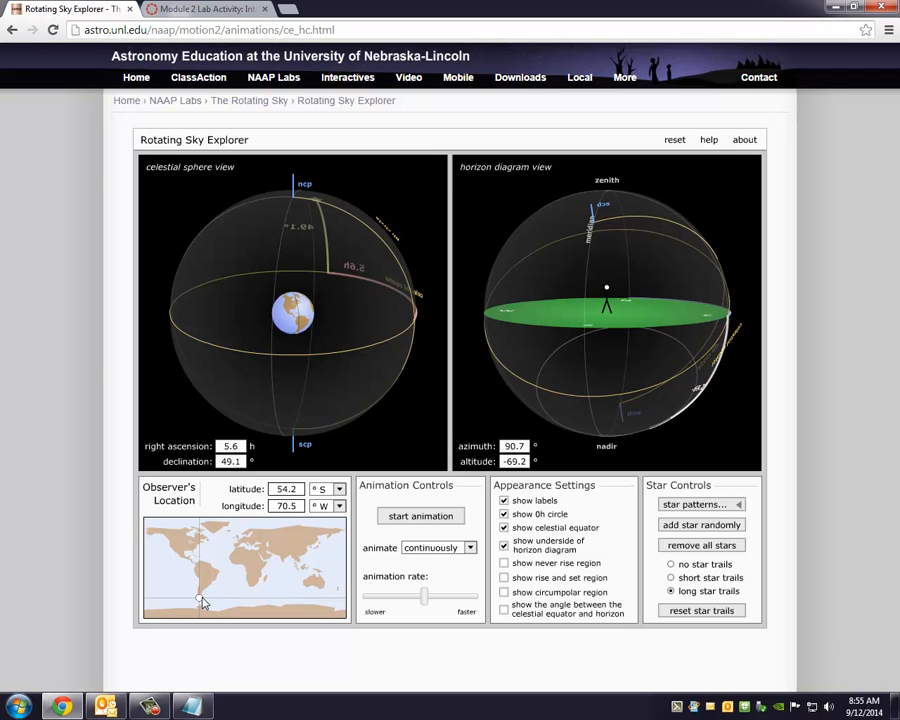
click(420, 516)
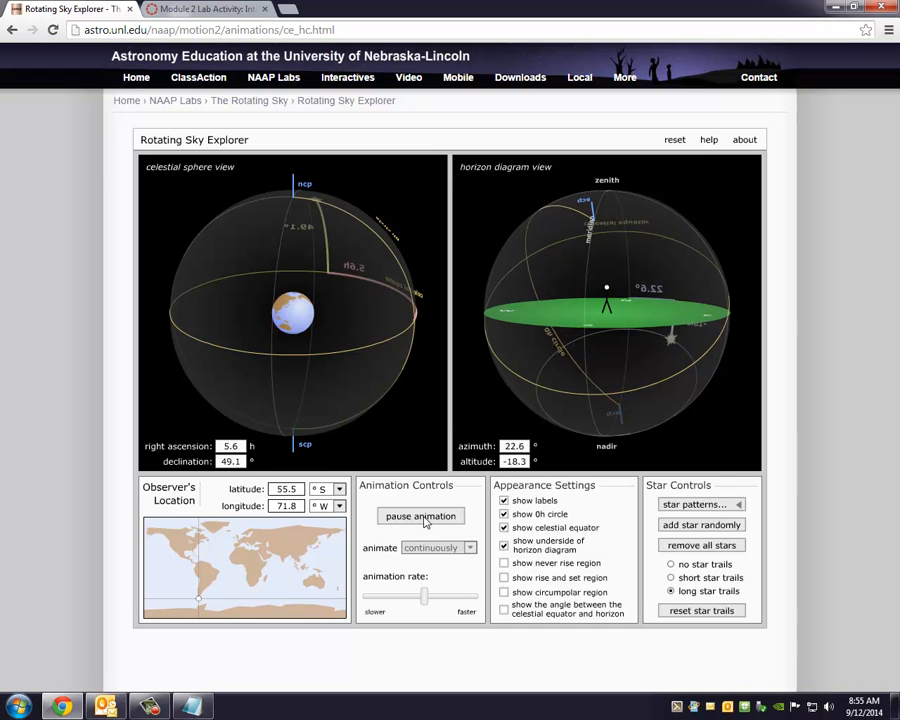
click(420, 516)
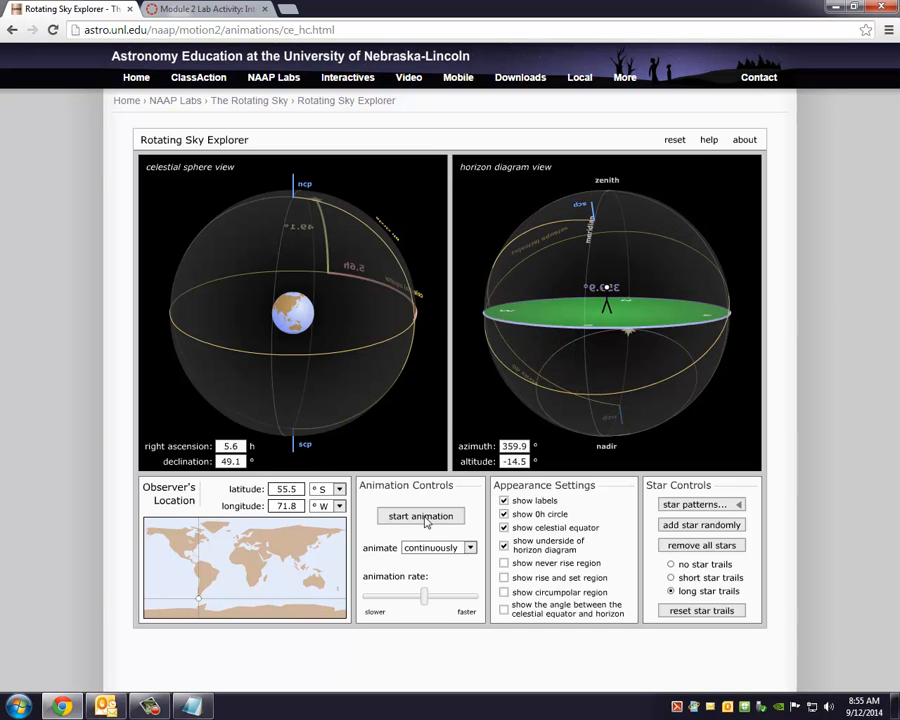
click(420, 516)
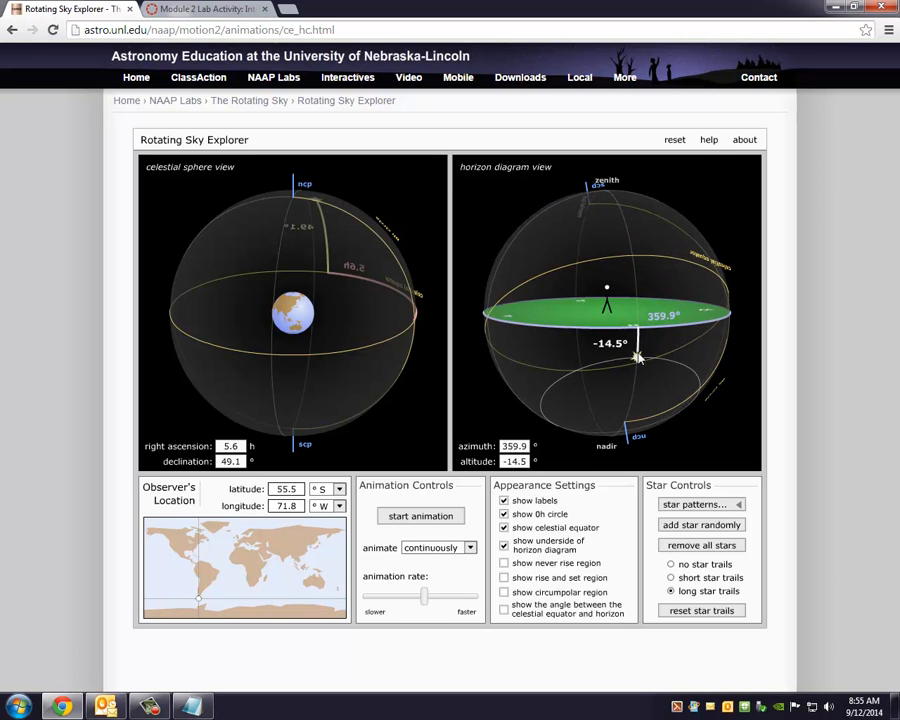
mouse_move(610, 280)
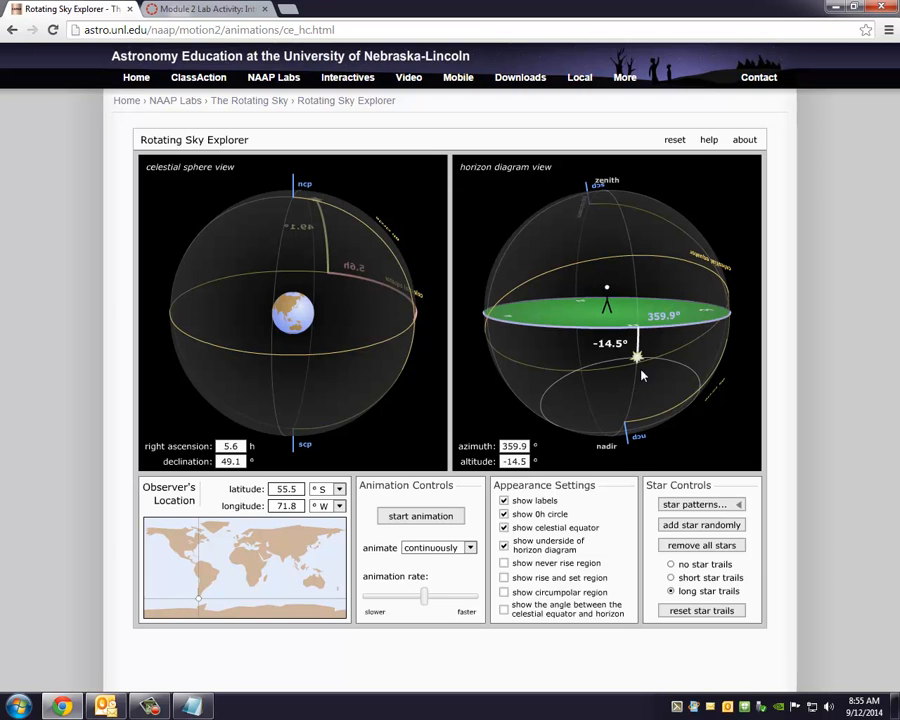
mouse_move(416, 492)
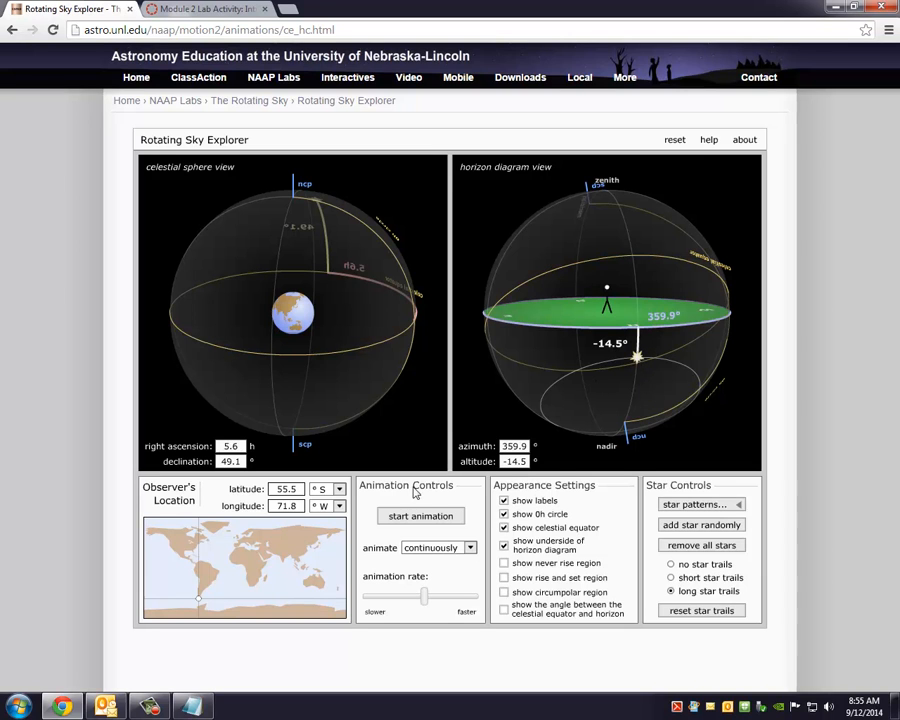